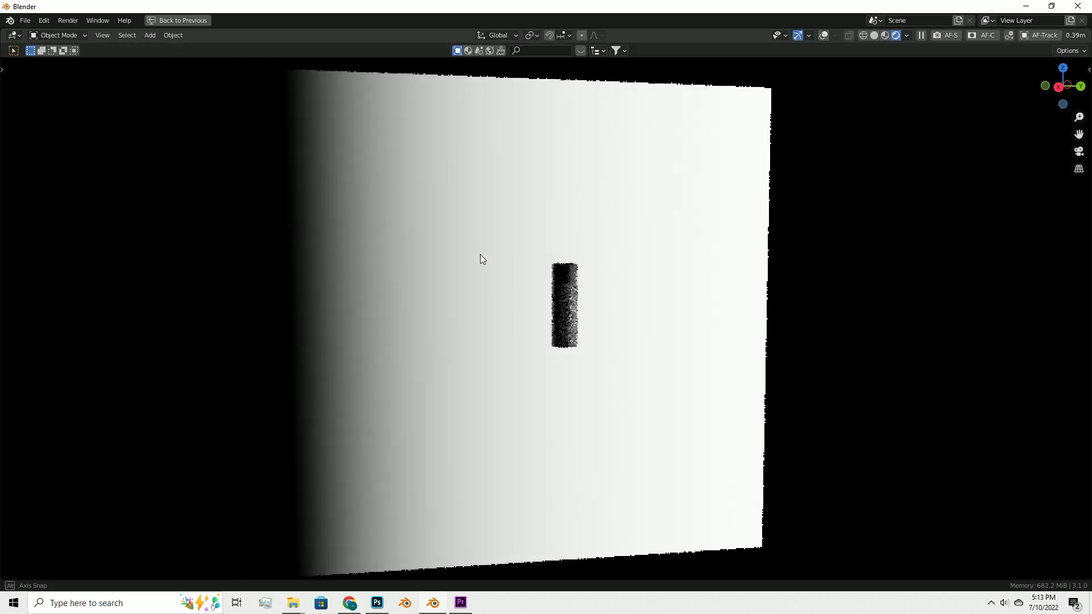
Open the How to Light Product Bottles .blend file showing three grey bottle models
left_click_drag(481, 259, 545, 272)
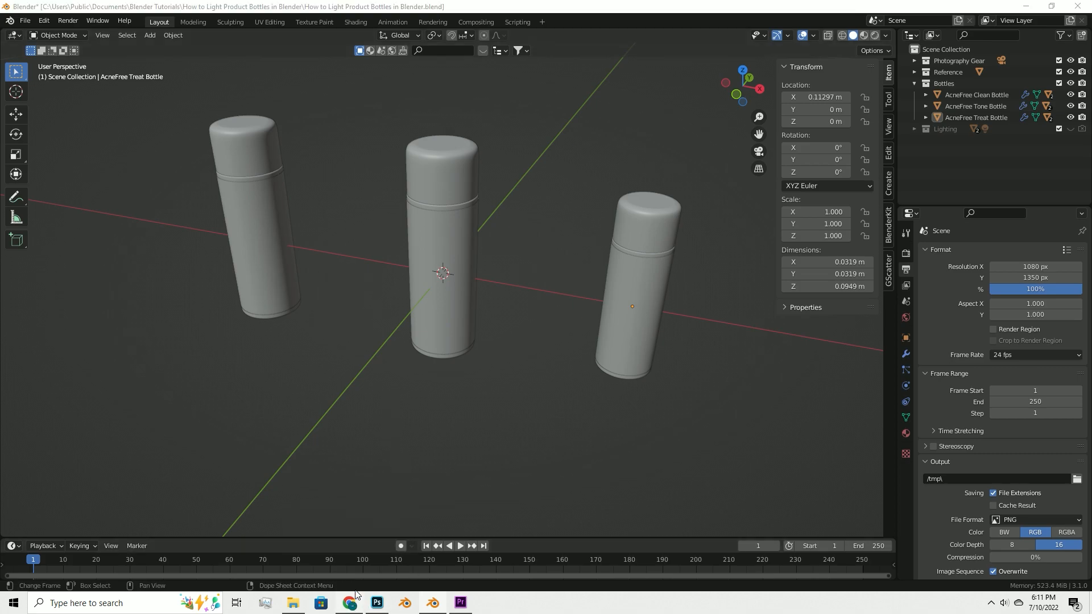
Browse the Gumroad 3D Product Bottles page's gallery of rendered and wireframe images
left_click(348, 602)
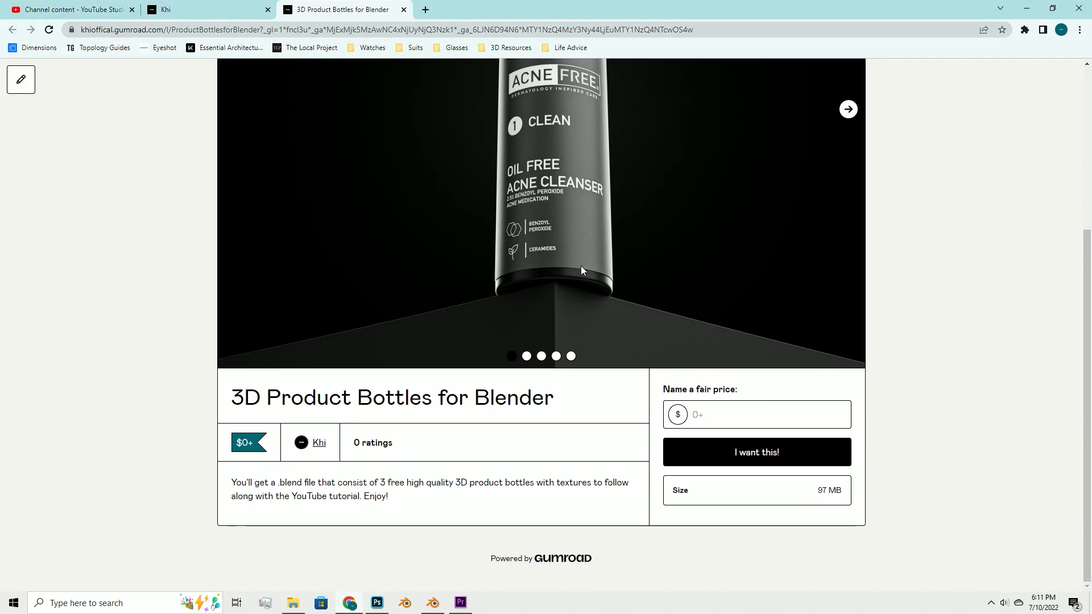
left_click(848, 109)
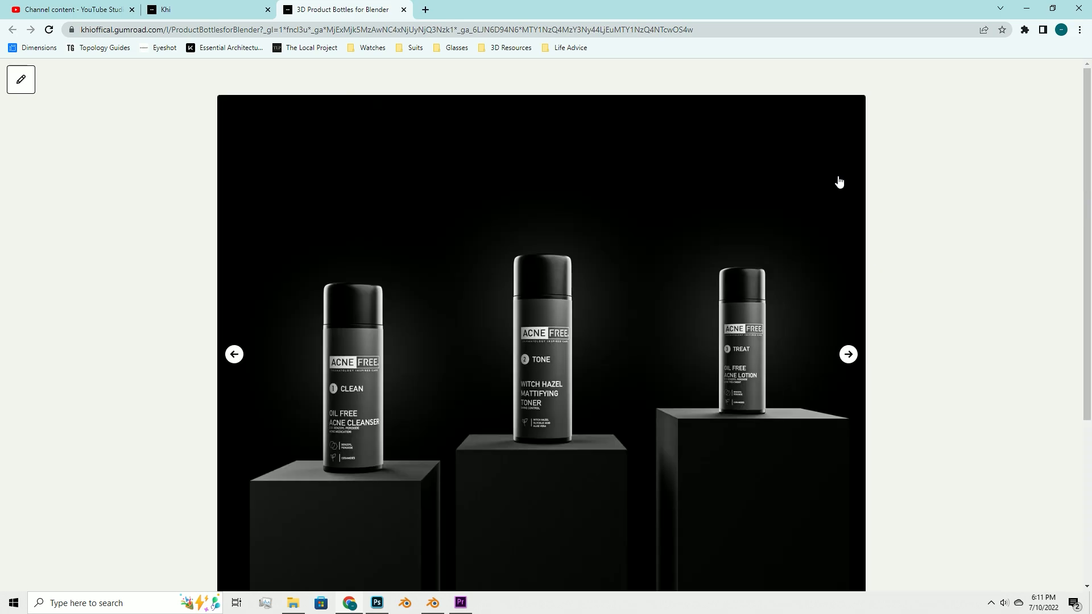
left_click(848, 354)
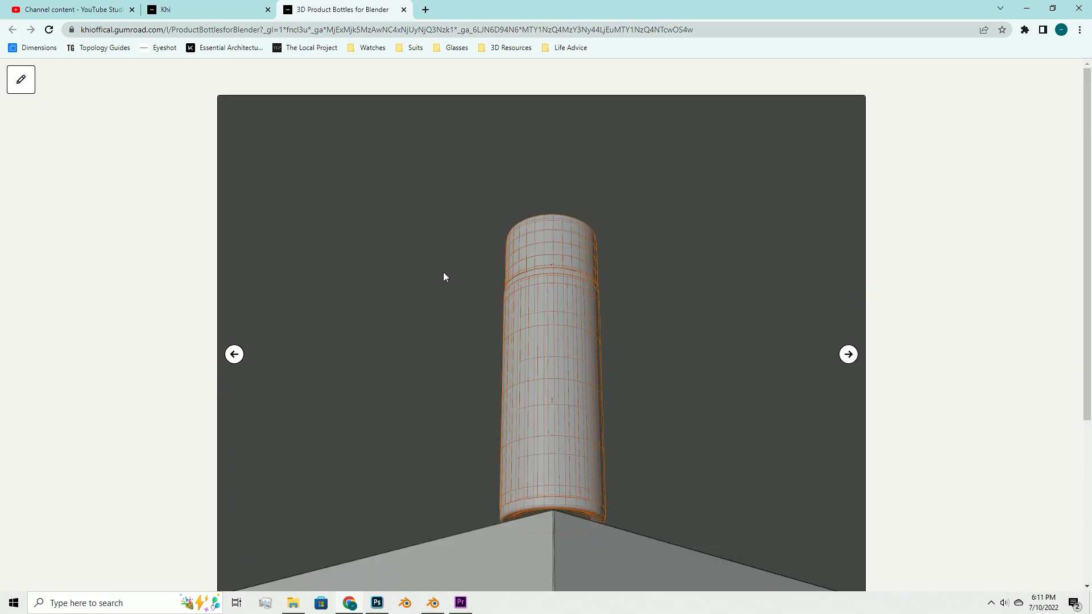
scroll("down", 3)
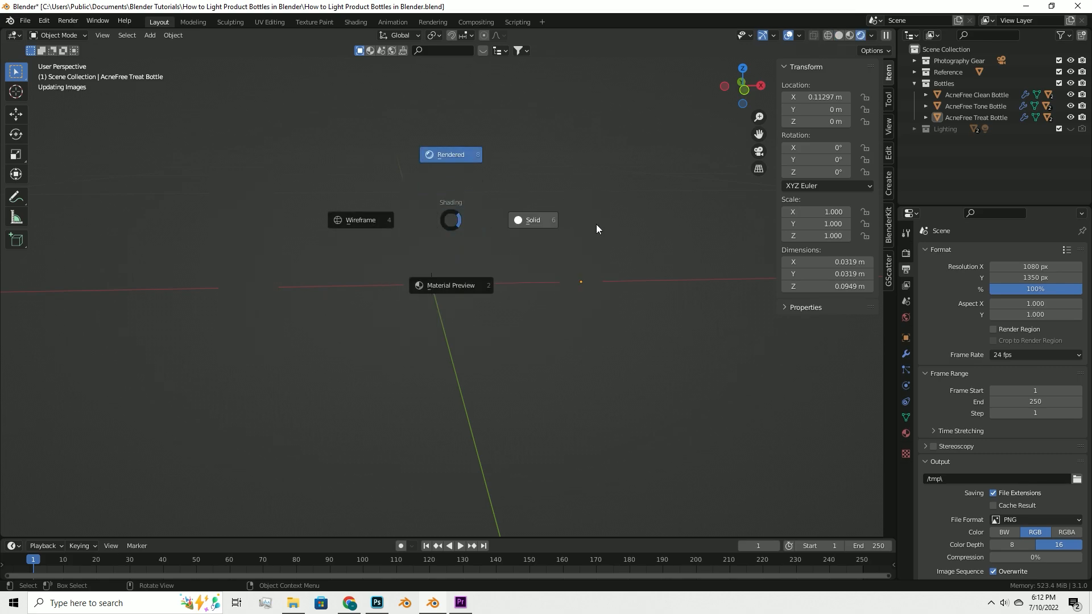
Switch the viewport from Solid to Material Preview to reveal the ACNE FREE labels
left_click(532, 220)
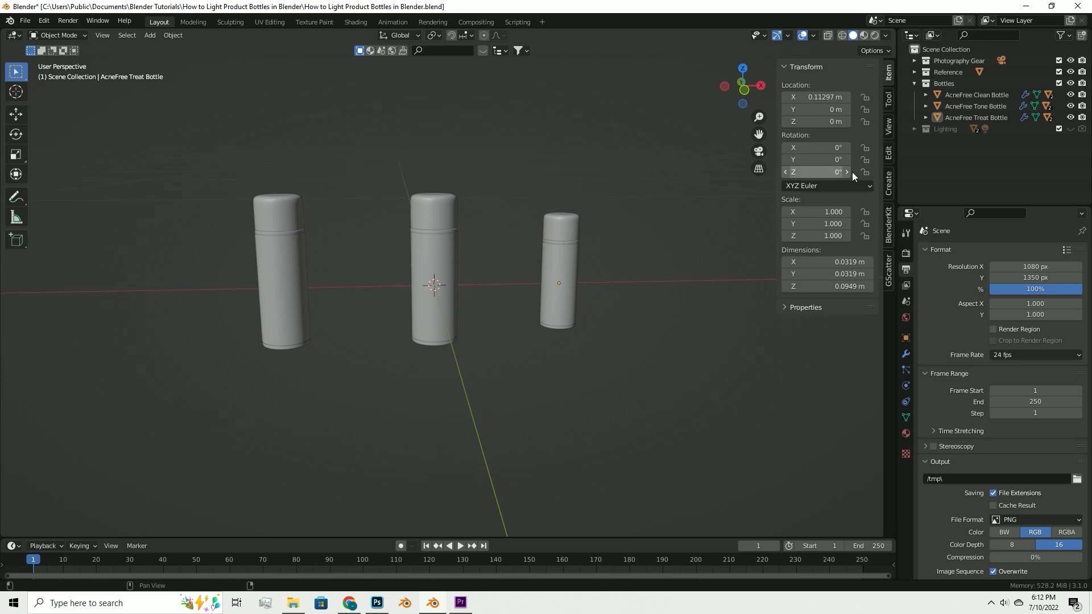
key("z")
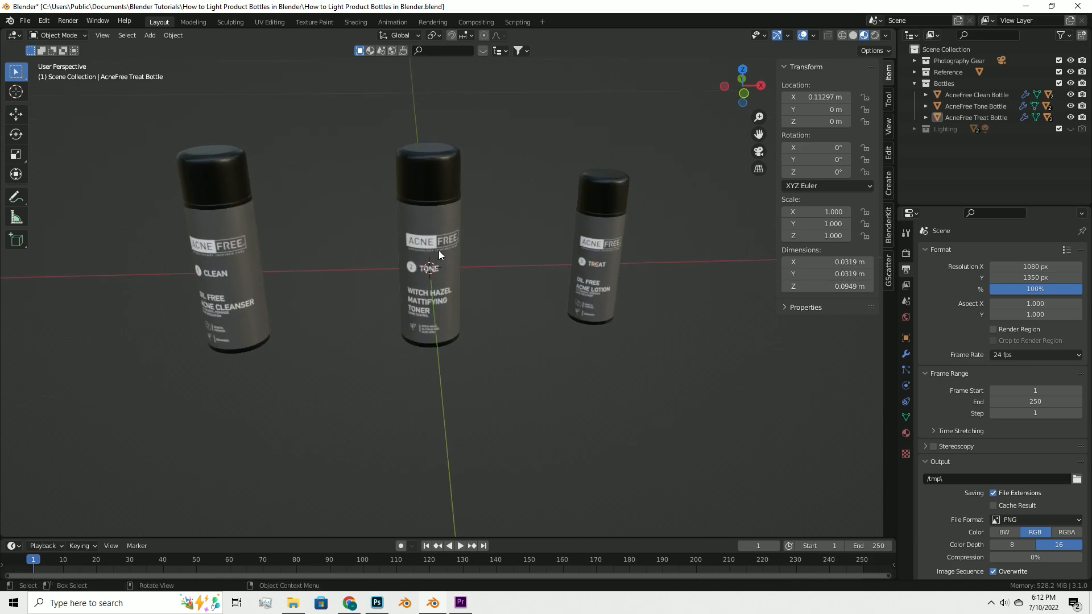
mouse_move(443, 254)
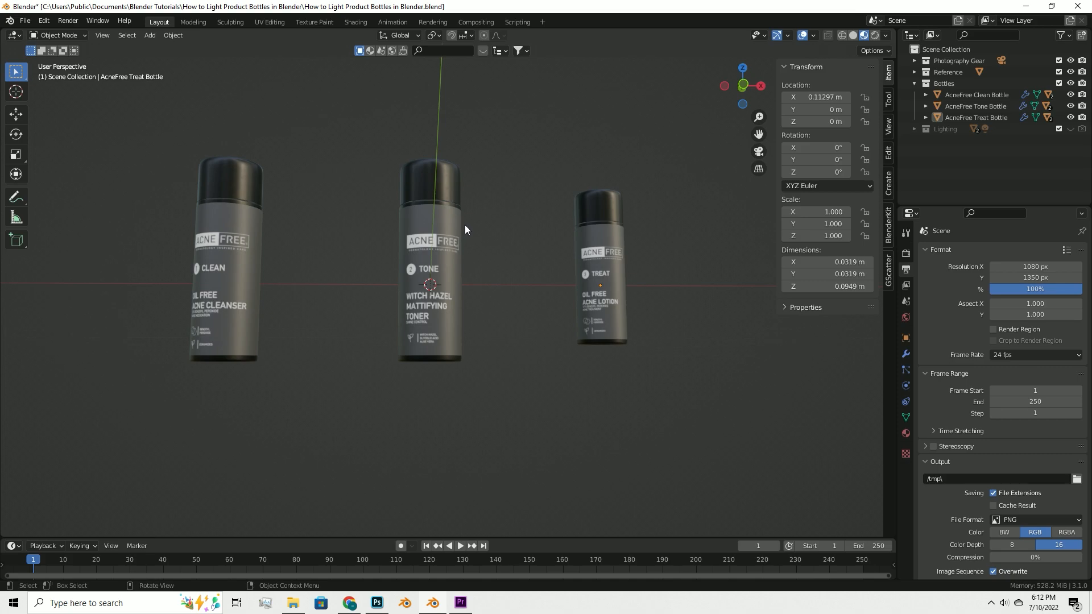
mouse_move(506, 225)
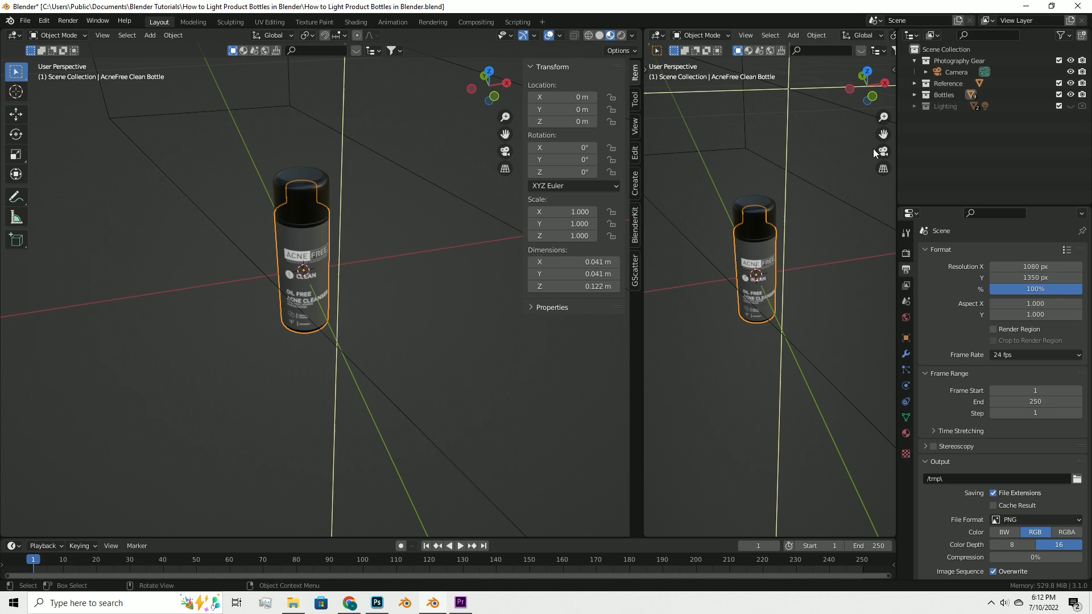
mouse_move(883, 152)
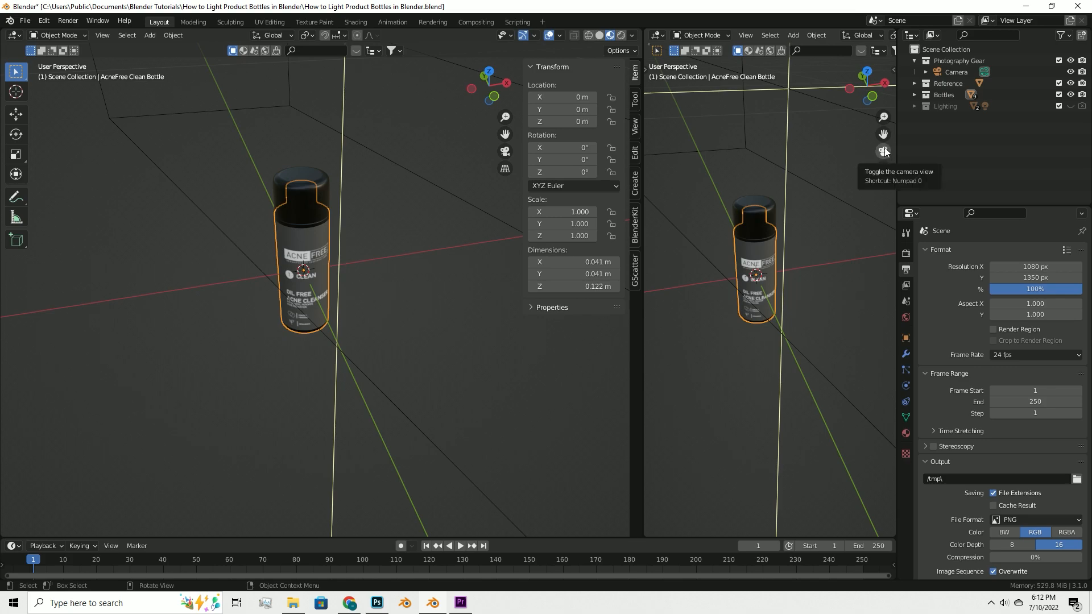
Look through the camera in the right view, then select and delete the old Camera
left_click(882, 151)
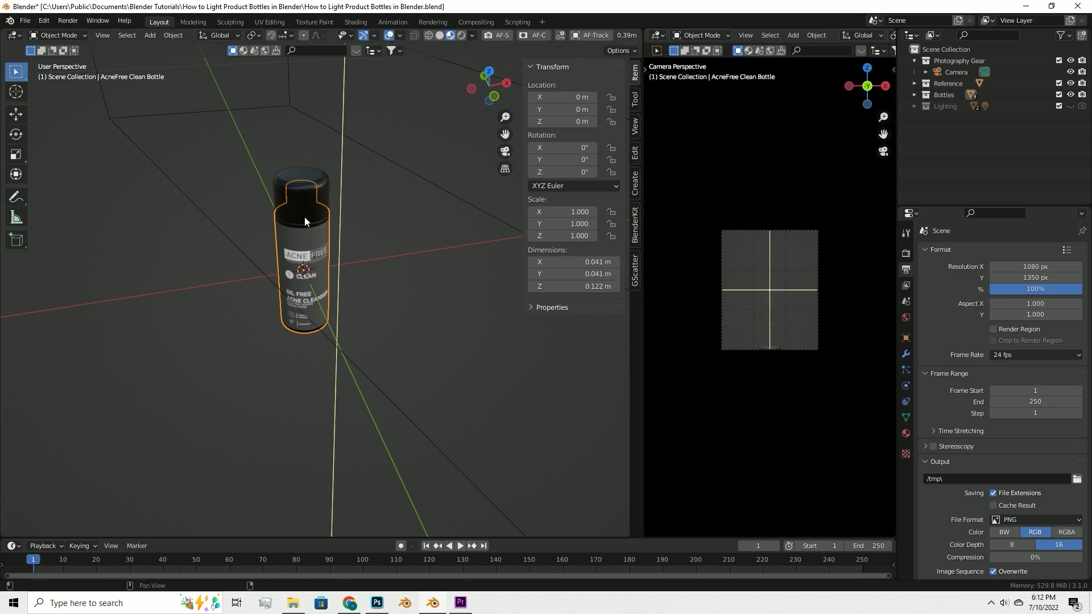
left_click(956, 72)
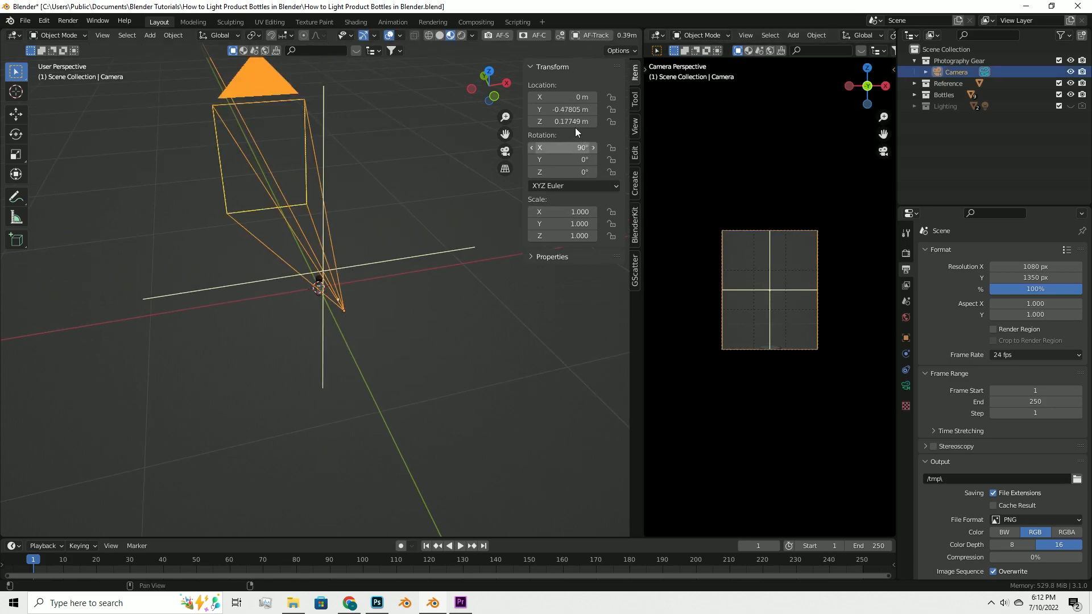
key("g")
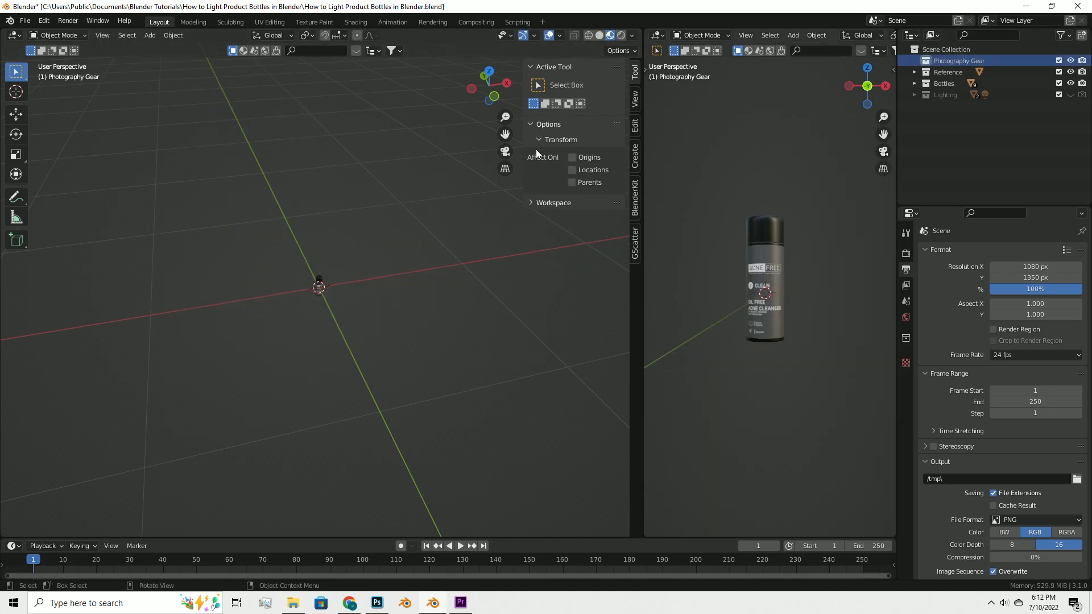
Add a new camera facing the Clean bottle and show its camera data settings
left_click(150, 34)
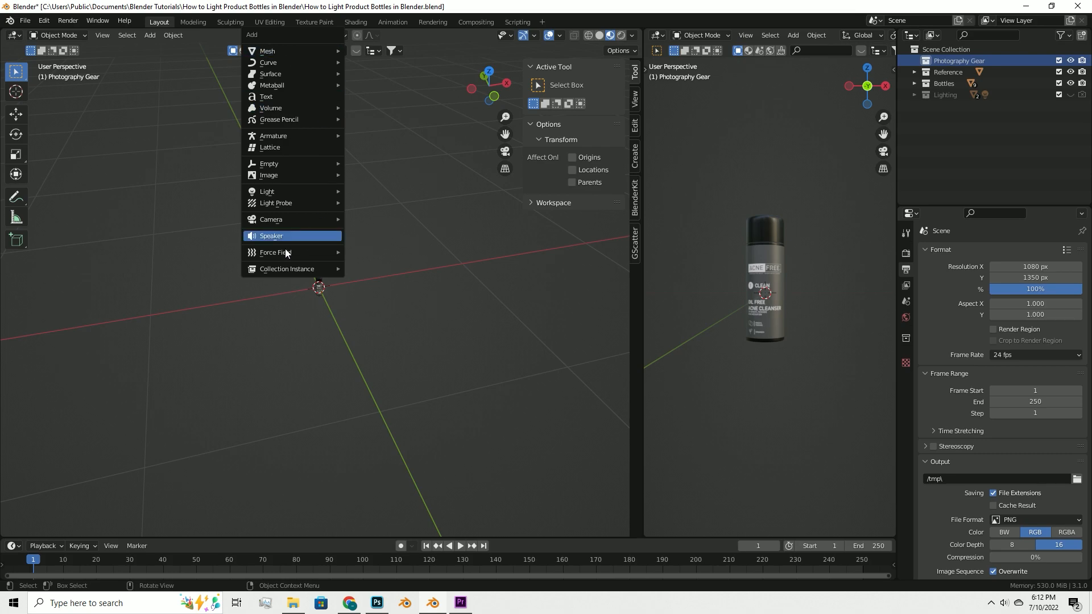
left_click(271, 219)
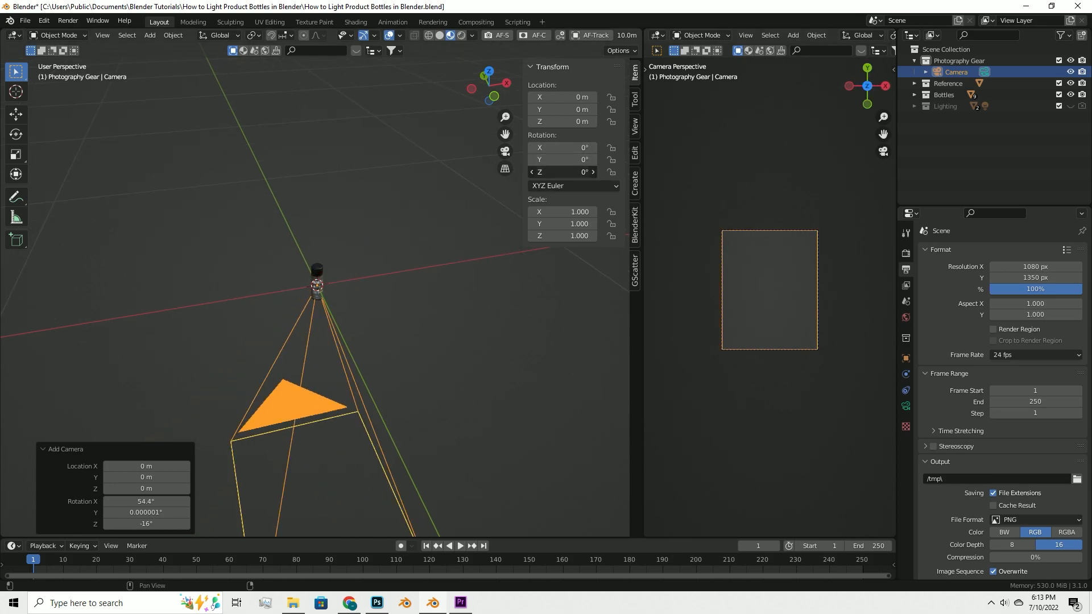
left_click(562, 147)
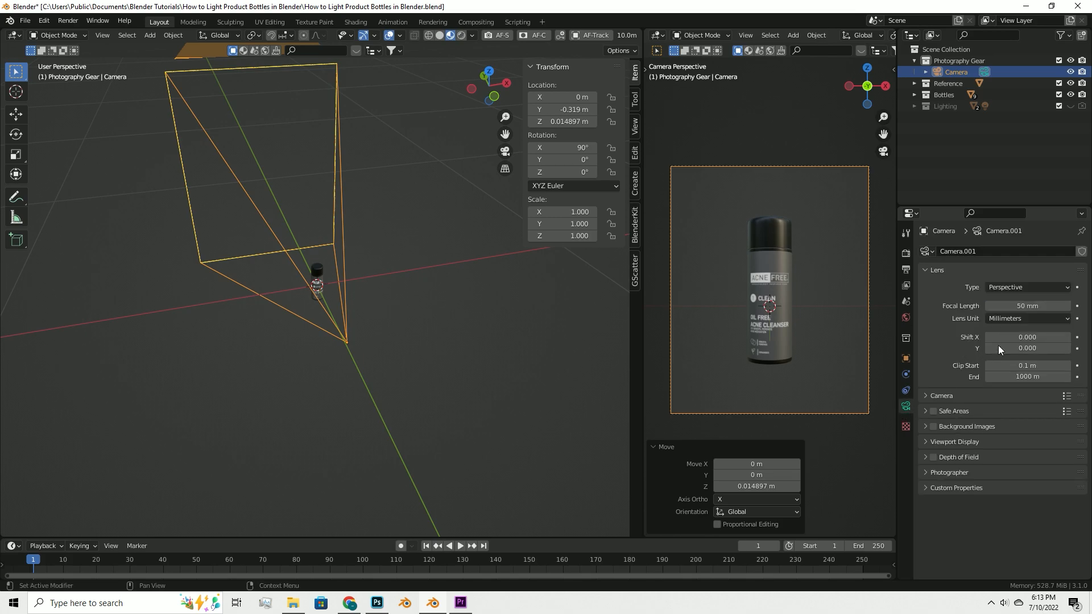
Set the camera focal length to 85 mm and move it back to frame the bottle
double_click(1027, 306)
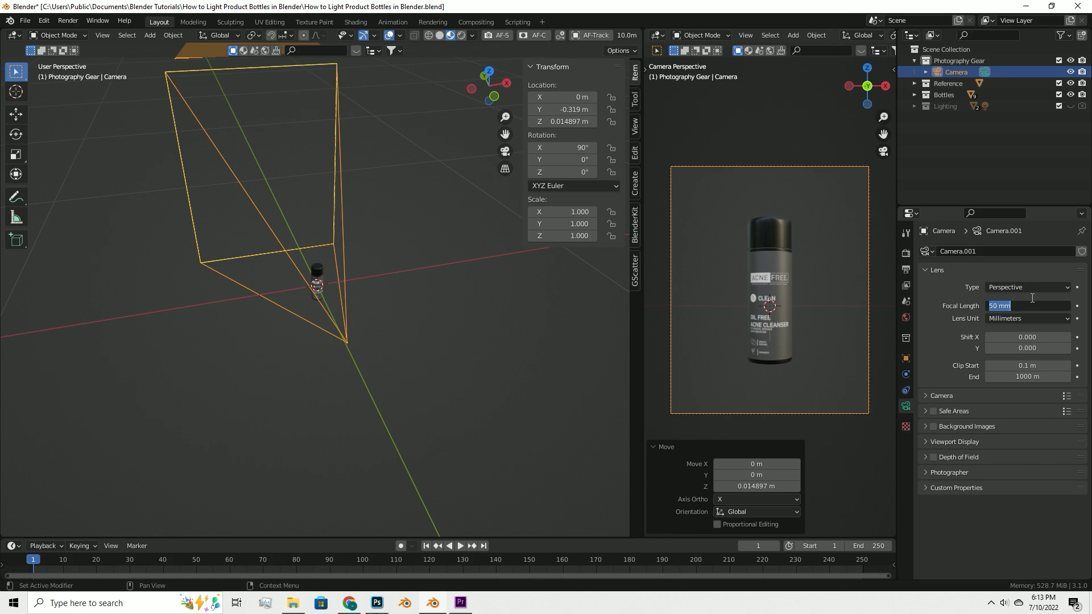
type("85")
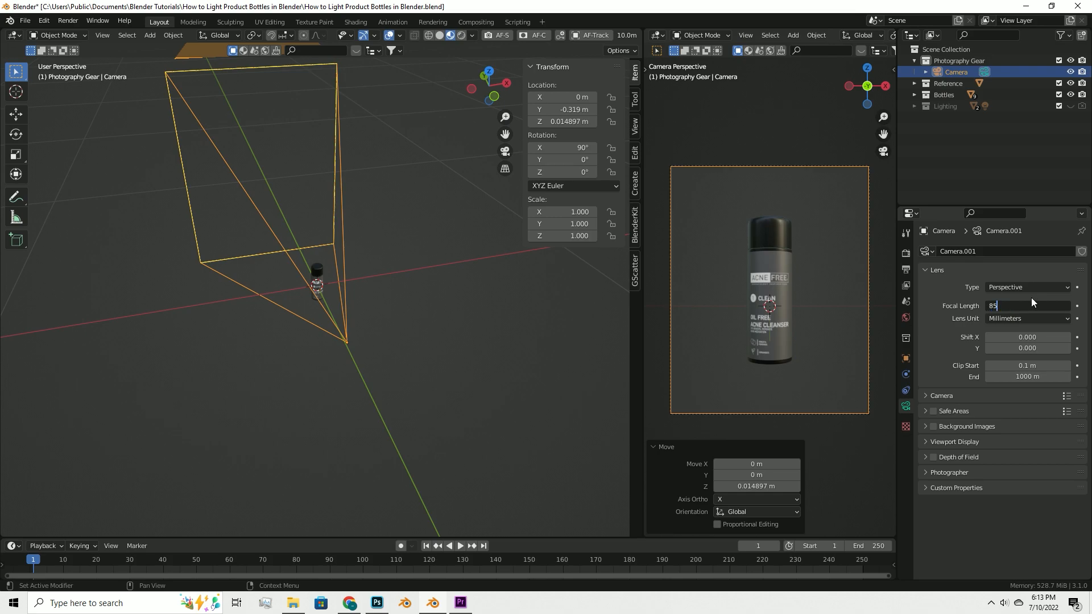
left_click_drag(317, 282, 367, 270)
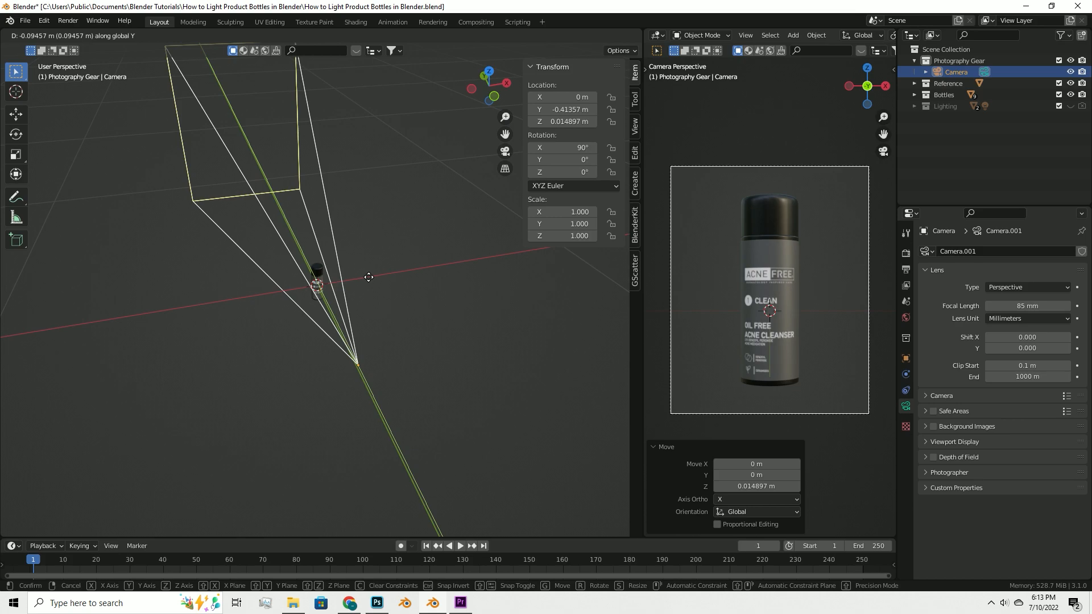
mouse_move(368, 287)
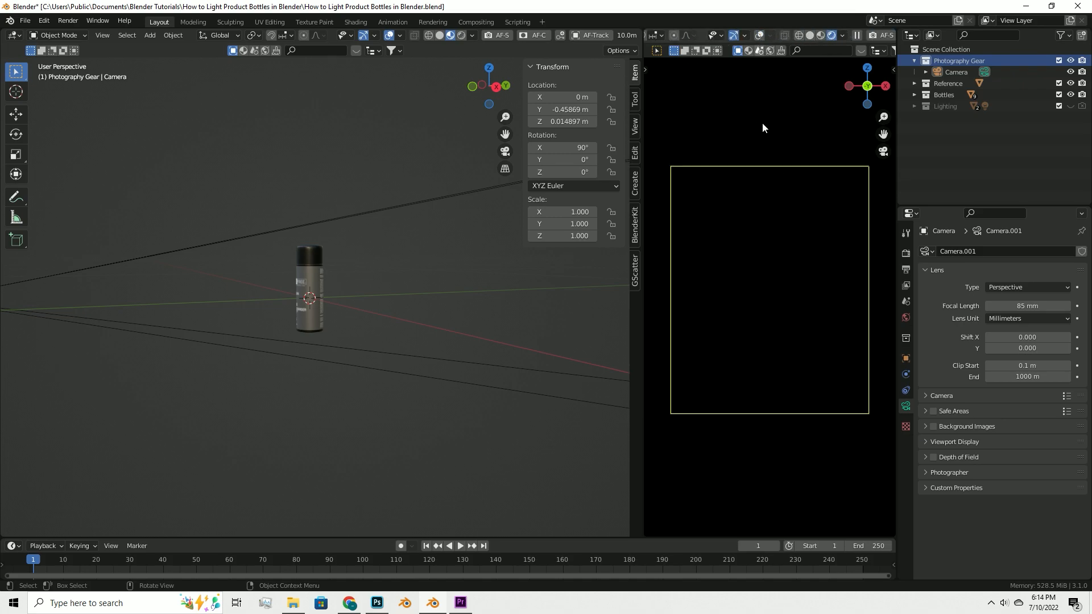
mouse_move(809, 168)
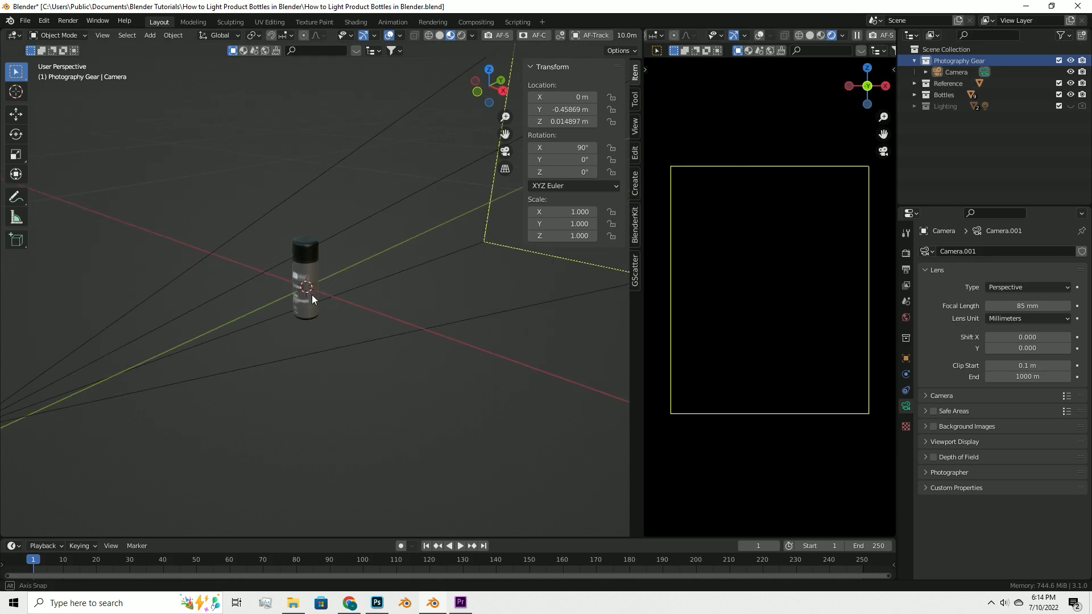
Add an area light and move it behind the Clean bottle along Y
left_click(150, 35)
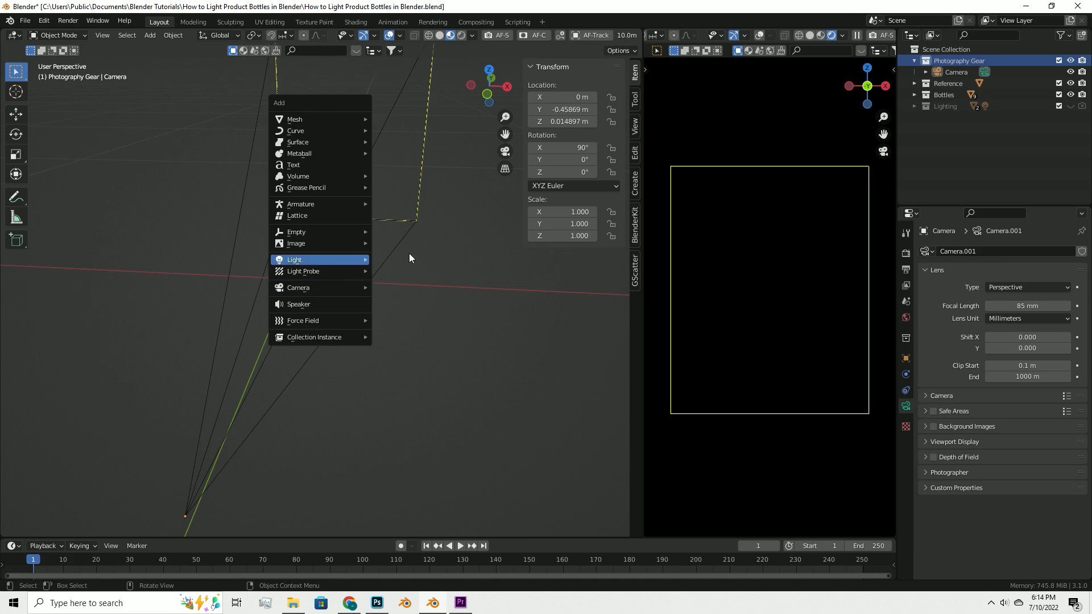
left_click(294, 260)
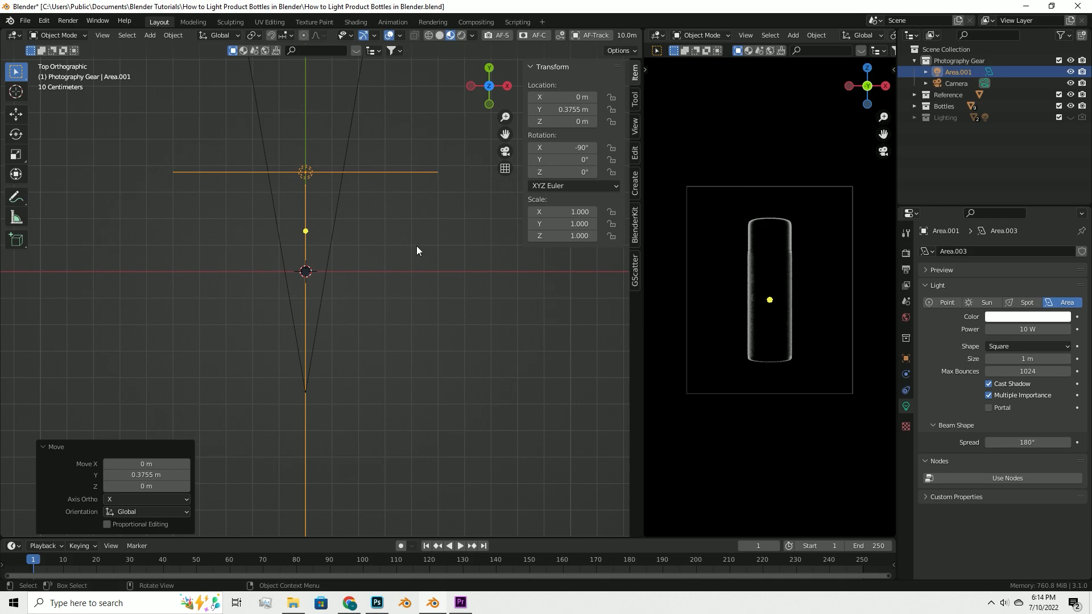
mouse_move(350, 235)
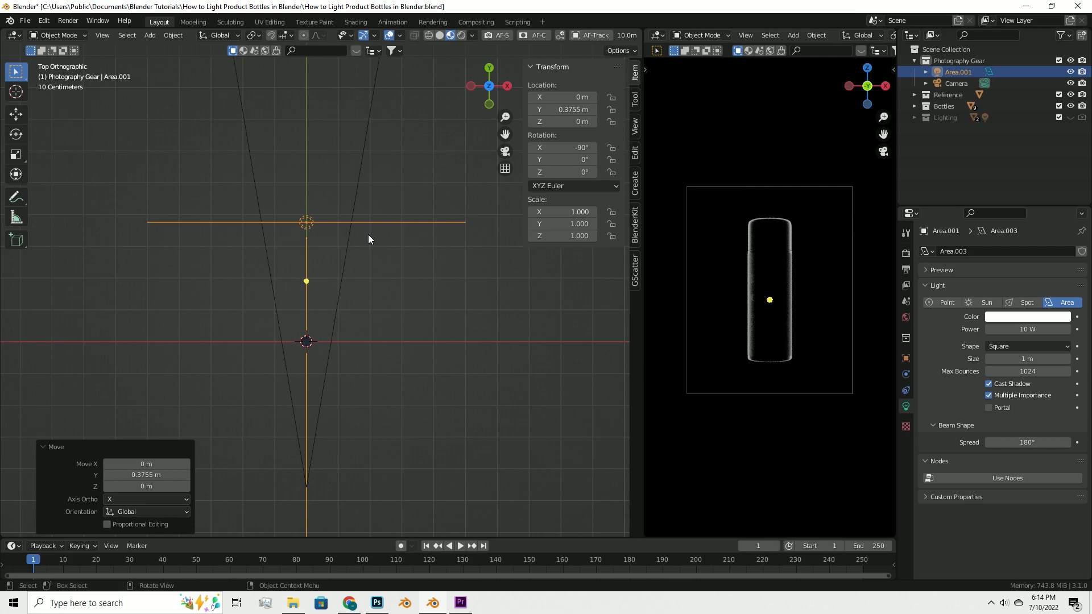
mouse_move(375, 227)
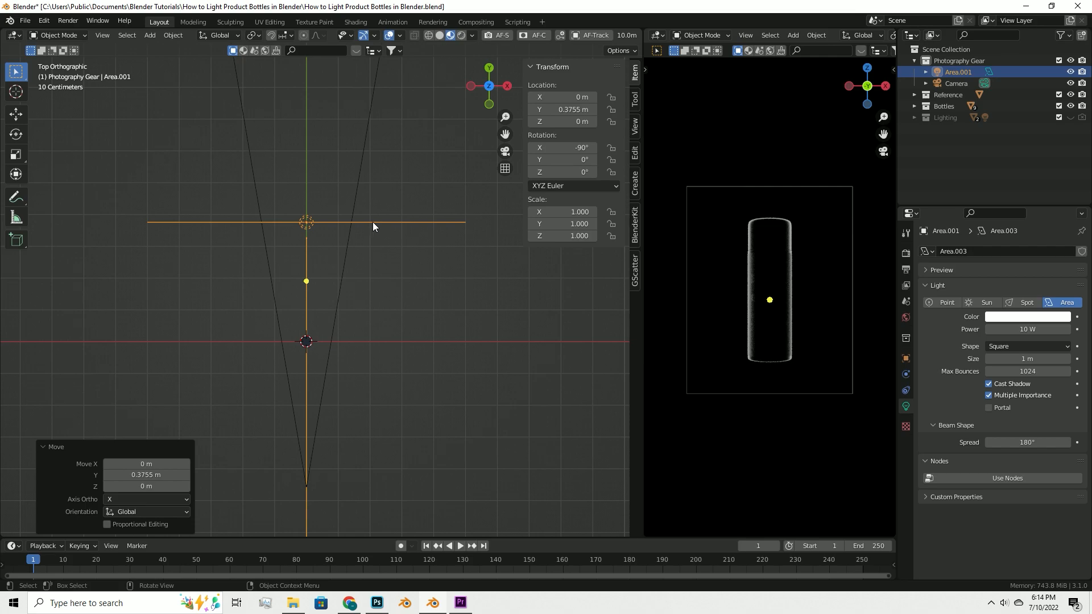
key("g")
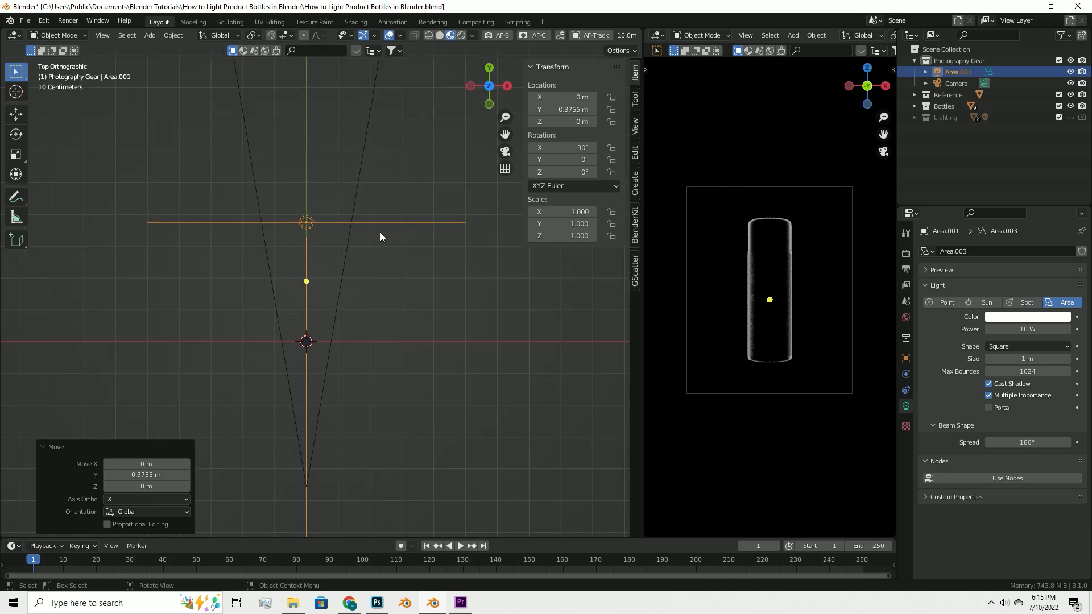
mouse_move(434, 239)
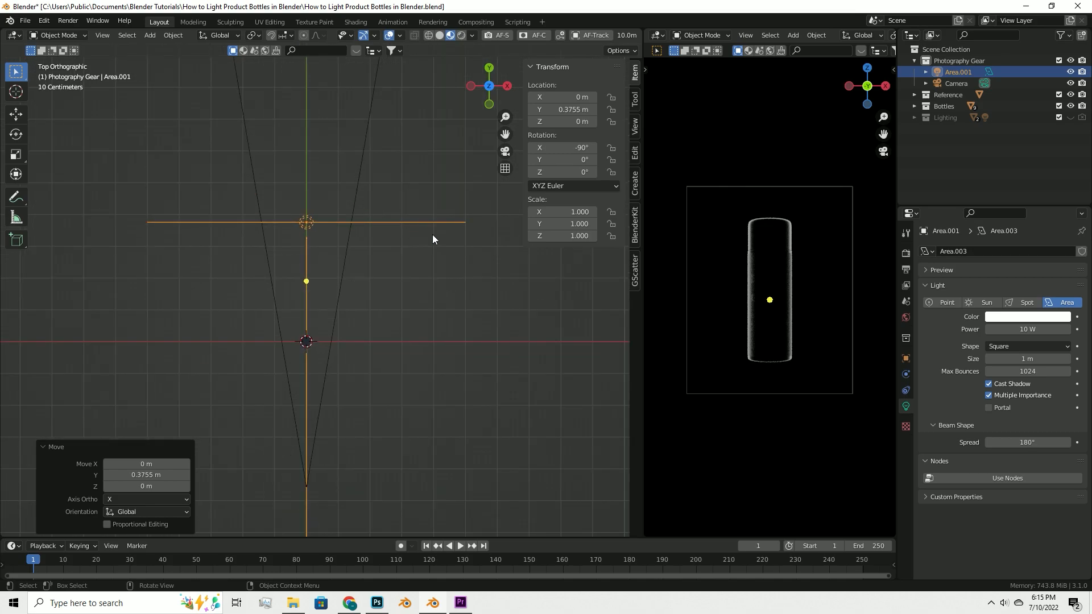
mouse_move(414, 233)
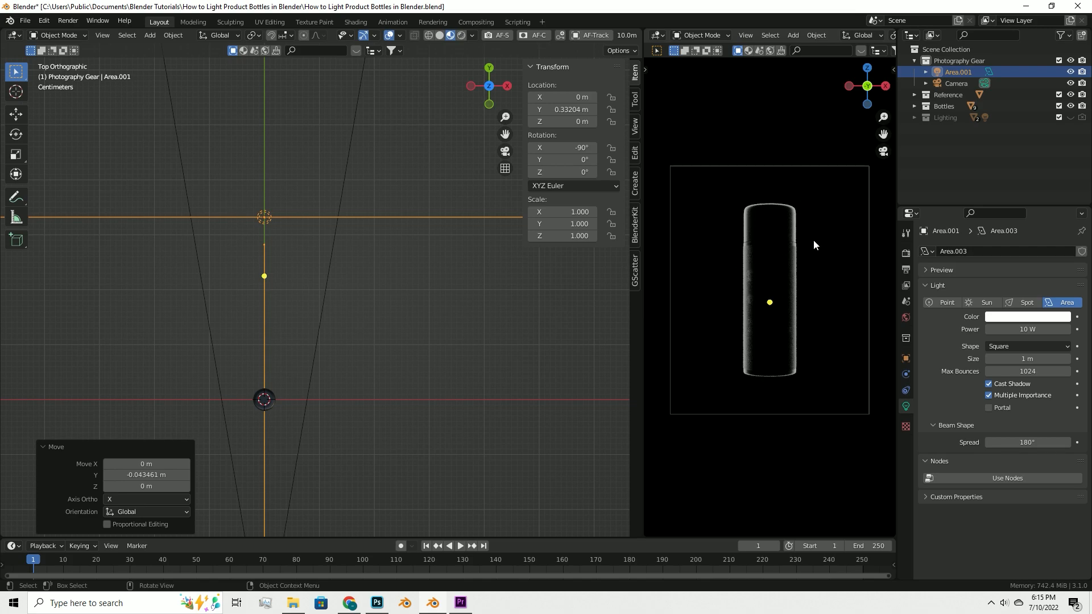
mouse_move(778, 216)
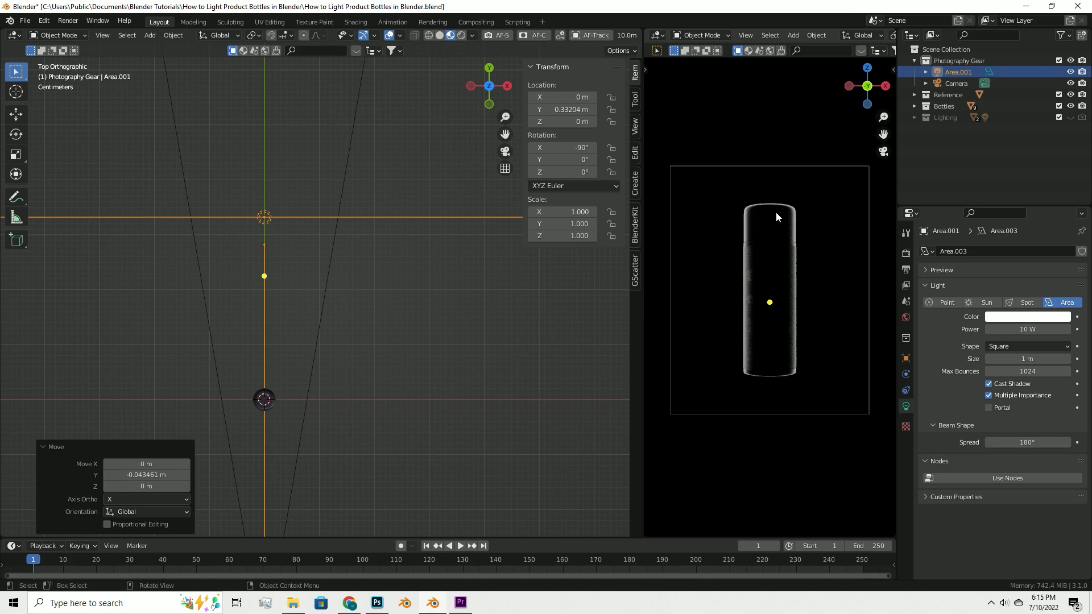
mouse_move(760, 214)
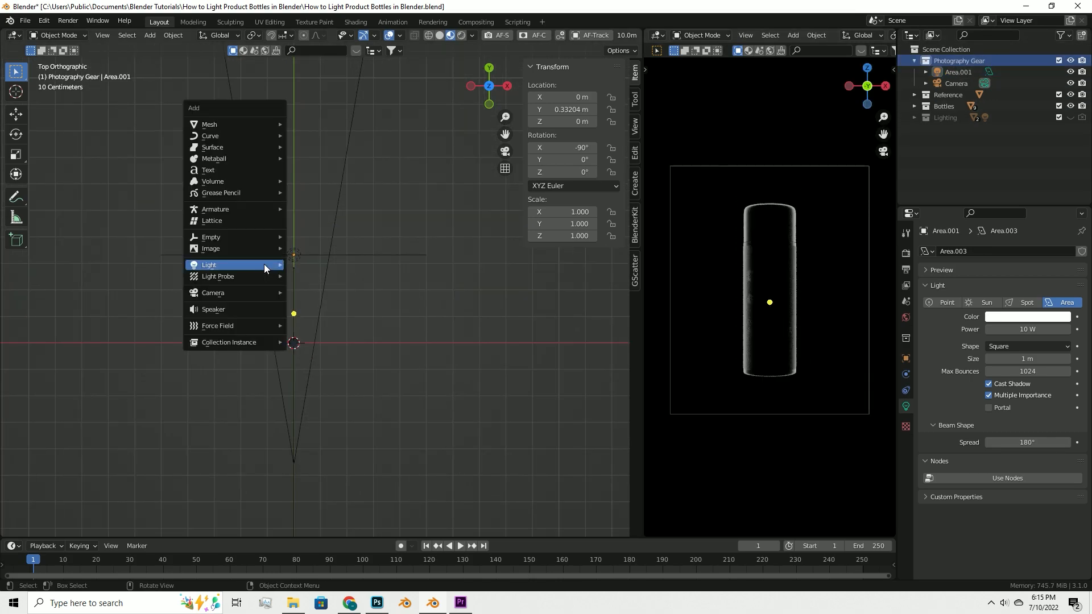
mouse_move(250, 266)
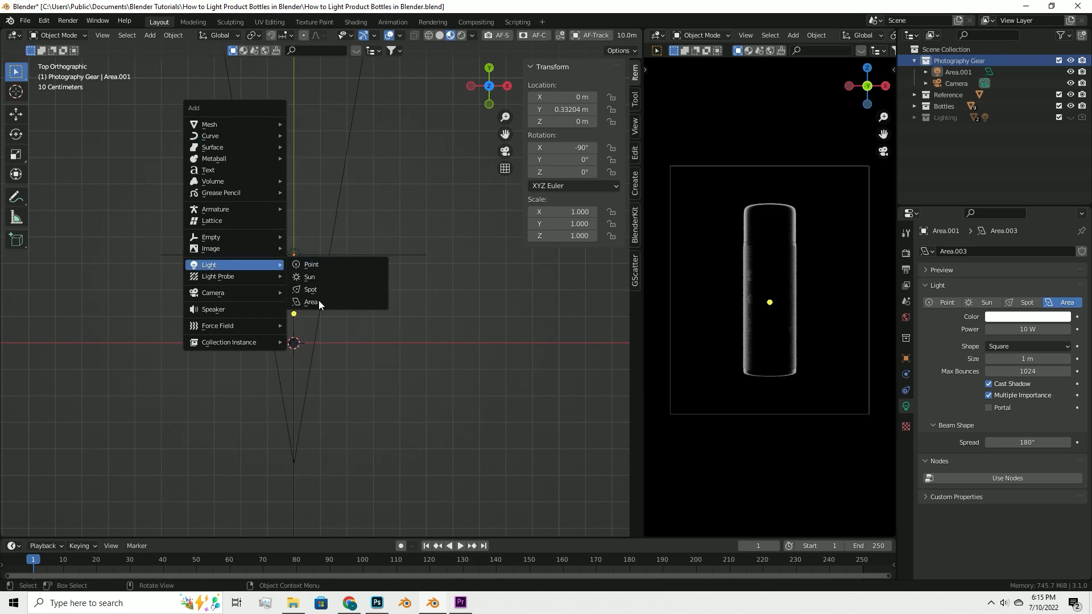
Add a second area light via Light > Area
left_click(311, 302)
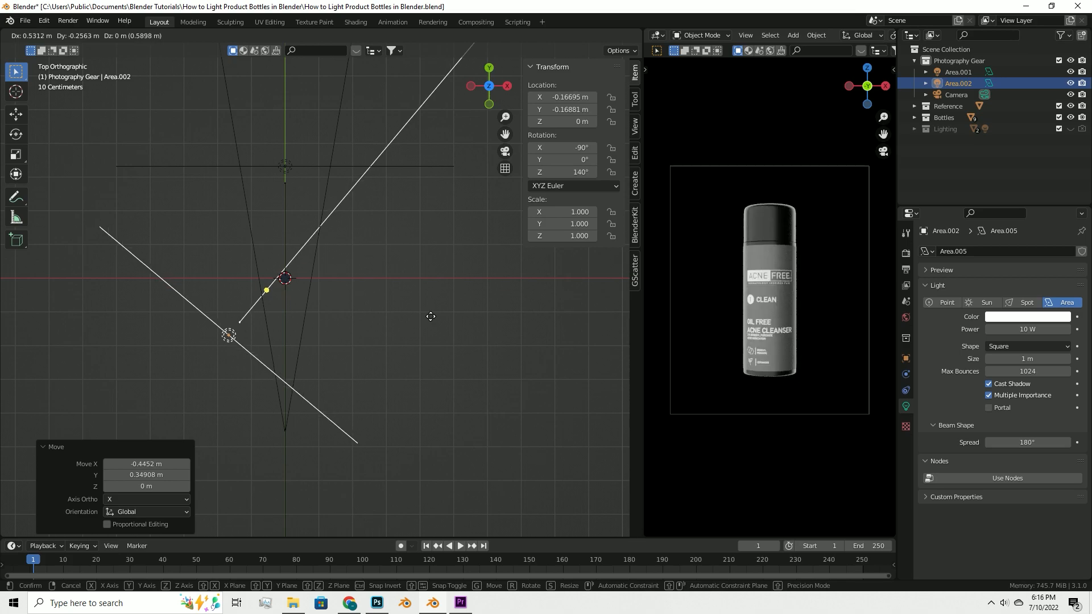
Place Area.002 left of the bottle and orbit to check its placement
left_click(355, 281)
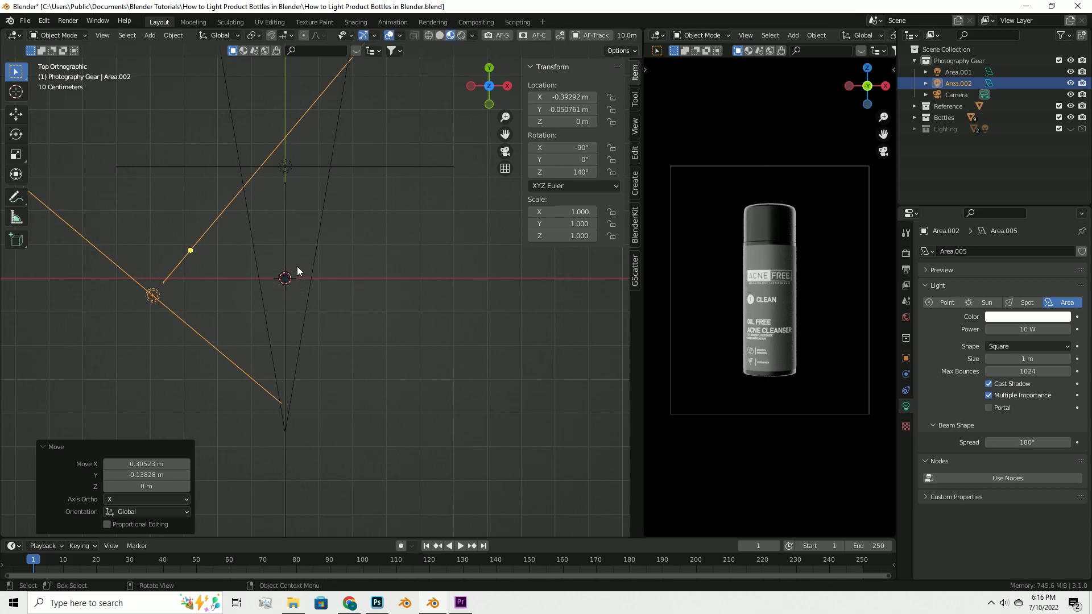
left_click_drag(292, 279, 303, 216)
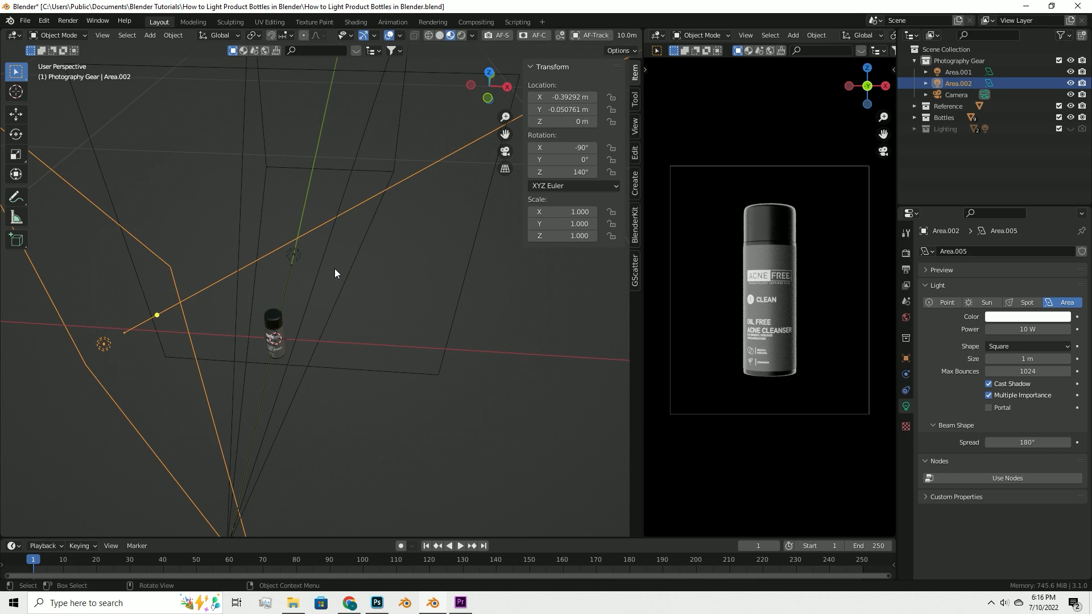
mouse_move(340, 286)
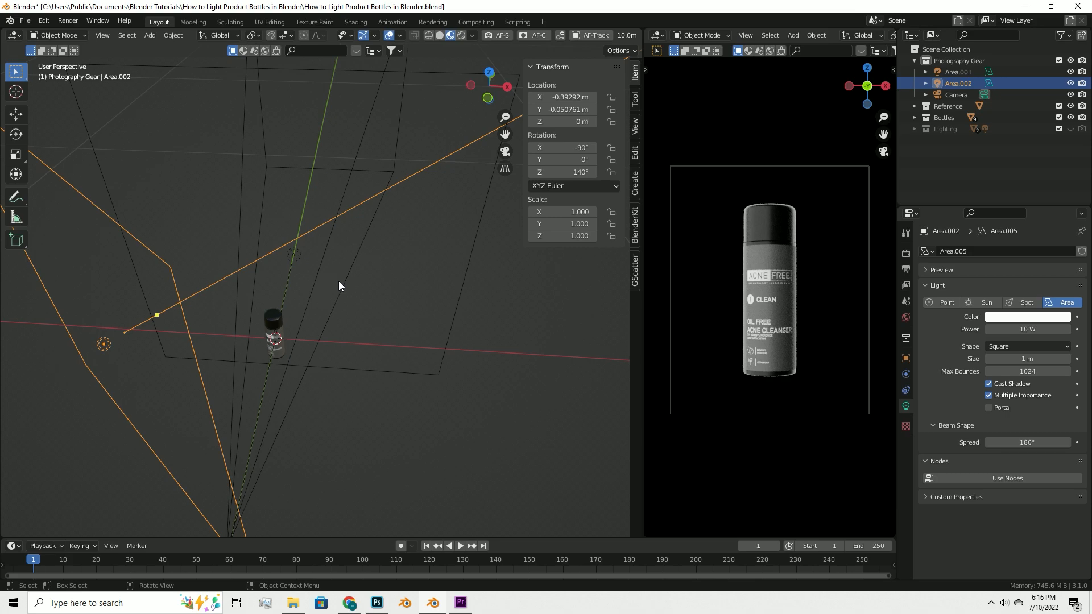
mouse_move(294, 306)
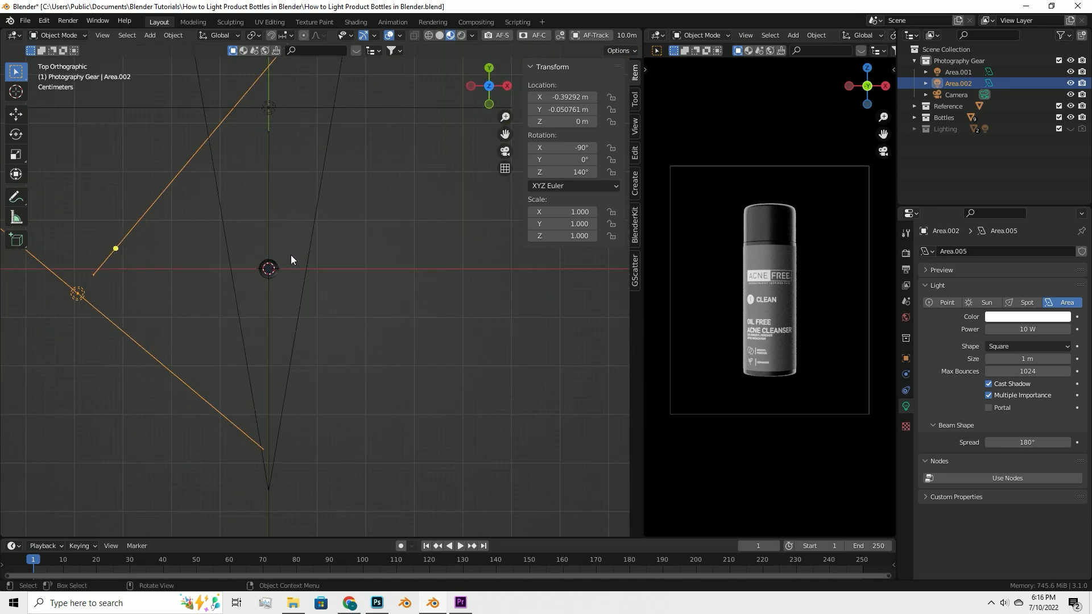
mouse_move(297, 284)
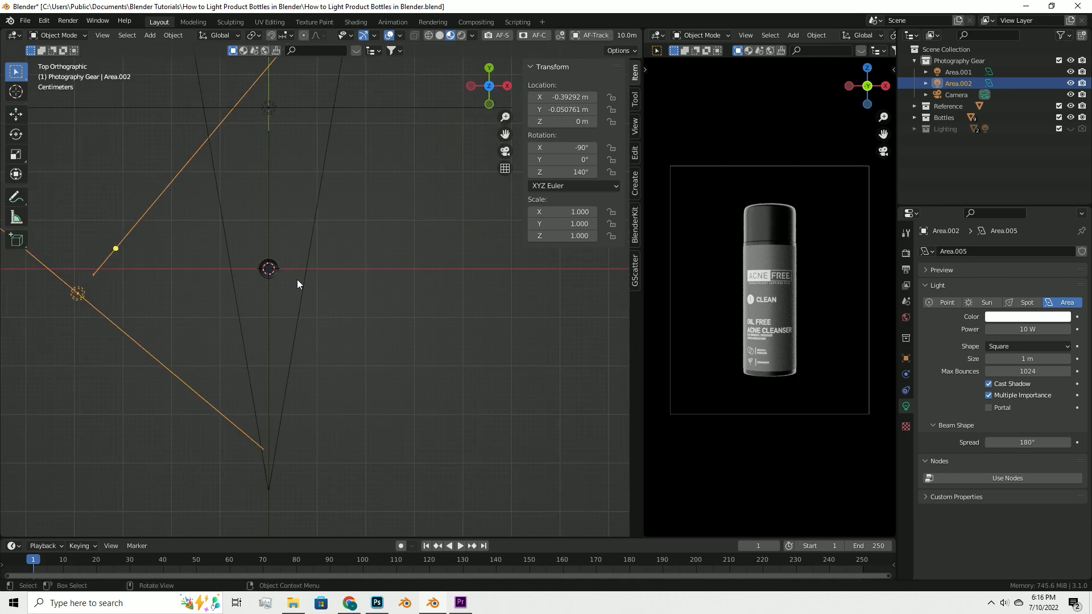
mouse_move(302, 294)
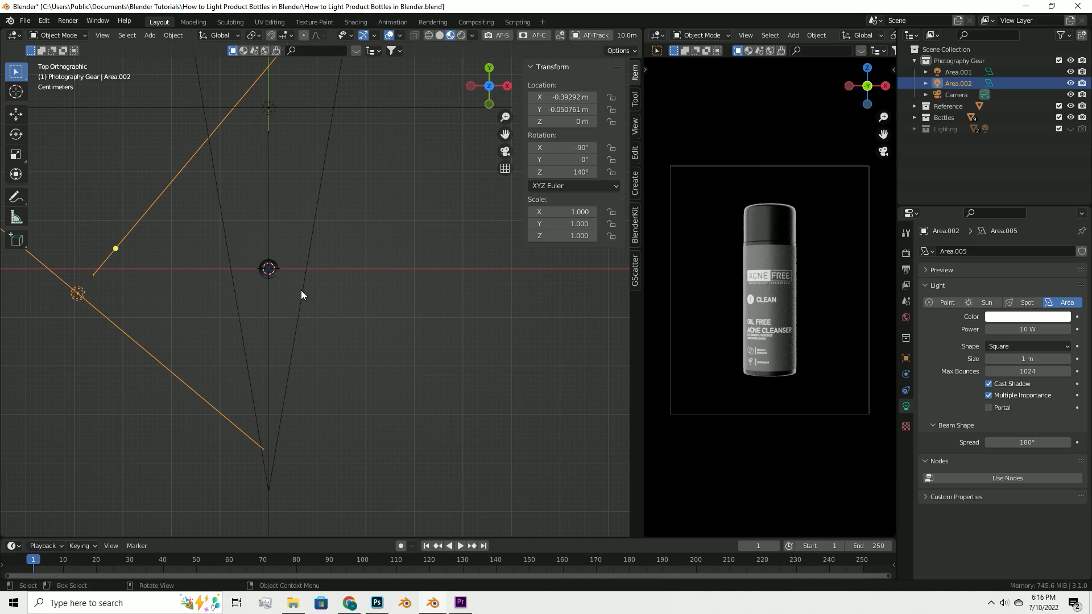
Rotate Area.002 to sit behind the bottle and orbit around the scene
key("r")
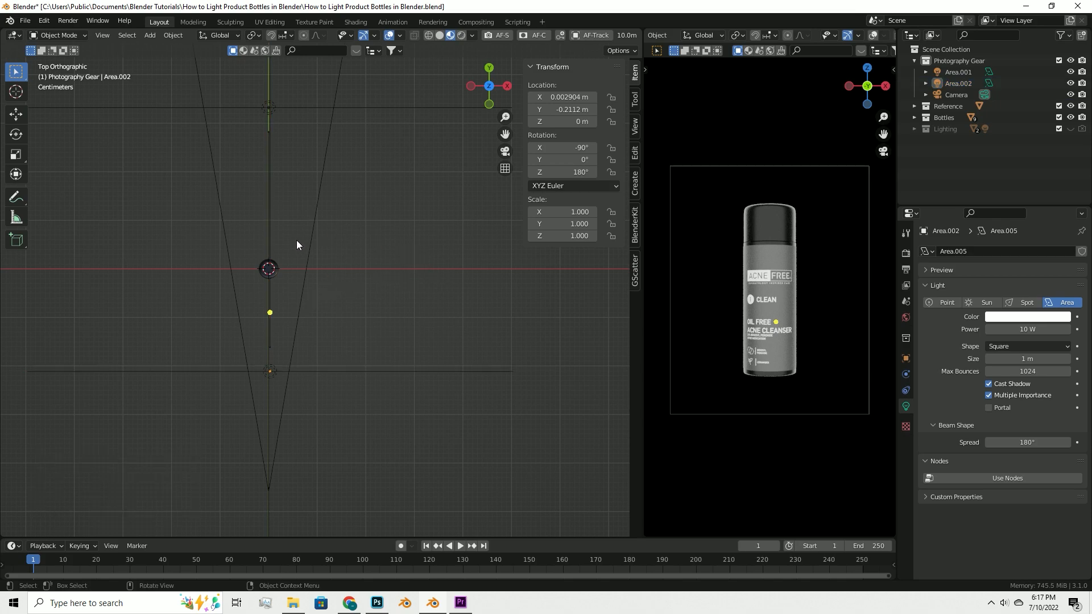
left_click_drag(296, 245, 227, 263)
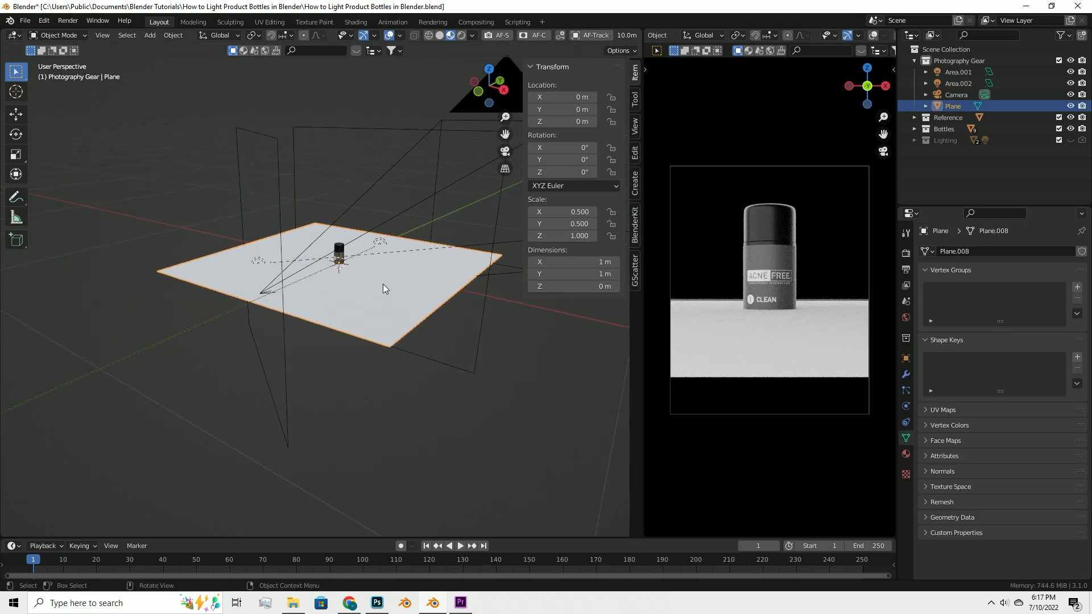
Rotate the plane 90° on X to stand it upright, then enter the Shading workspace
key("r")
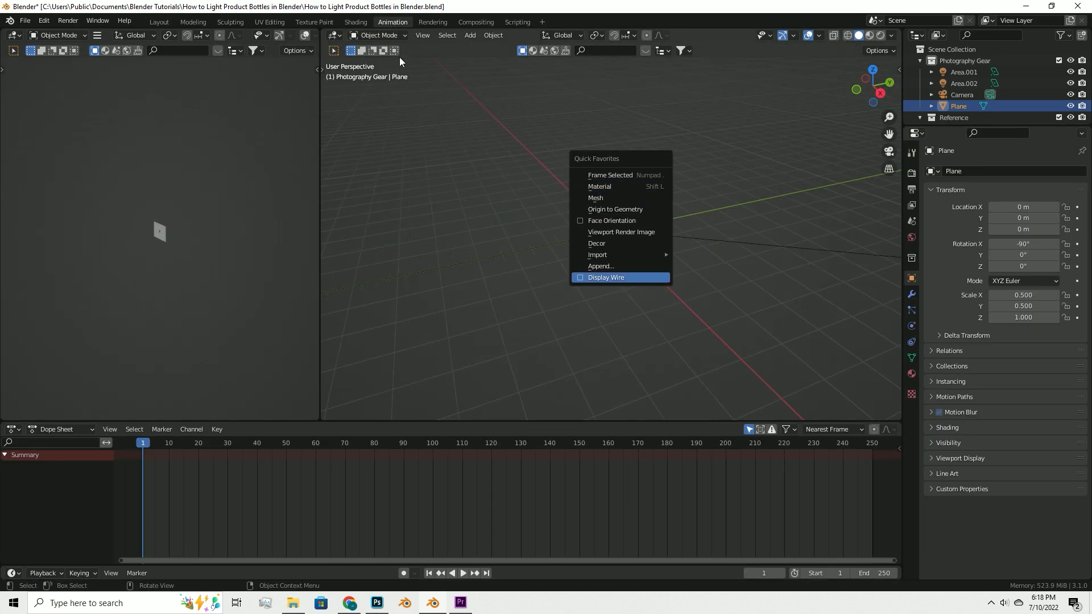
left_click(355, 22)
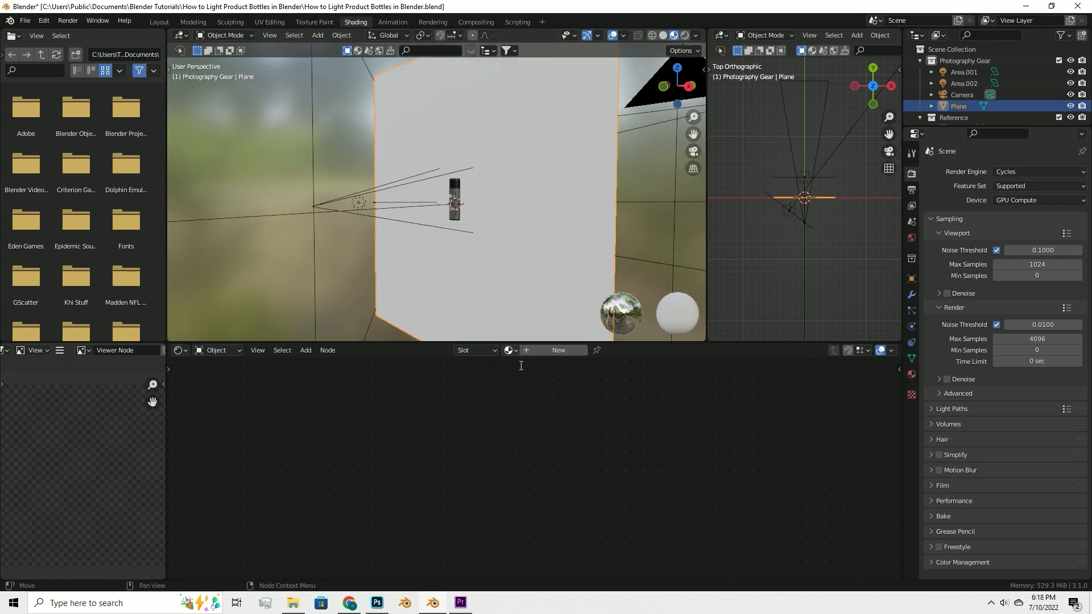
Assign the existing 'Material' to the plane and wire an Emission node into Material Output
left_click(510, 350)
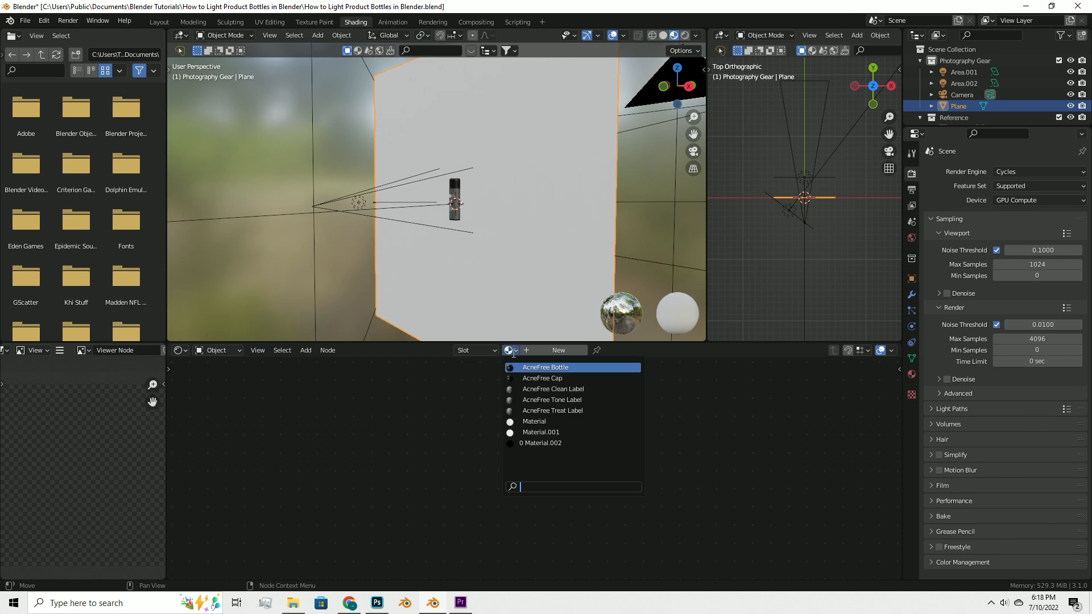
left_click(533, 421)
type("co")
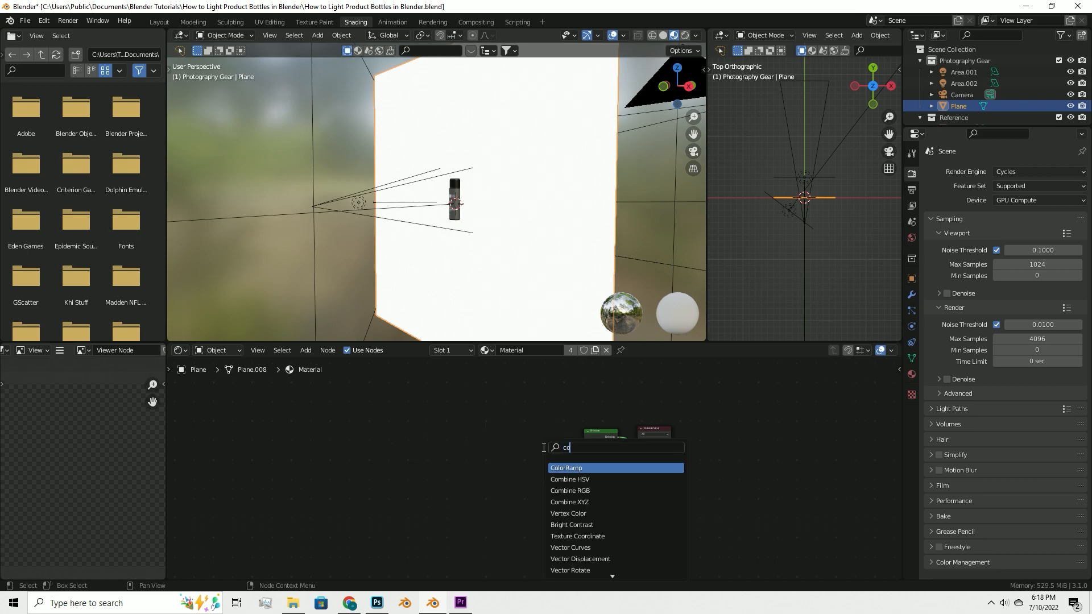
left_click(566, 468)
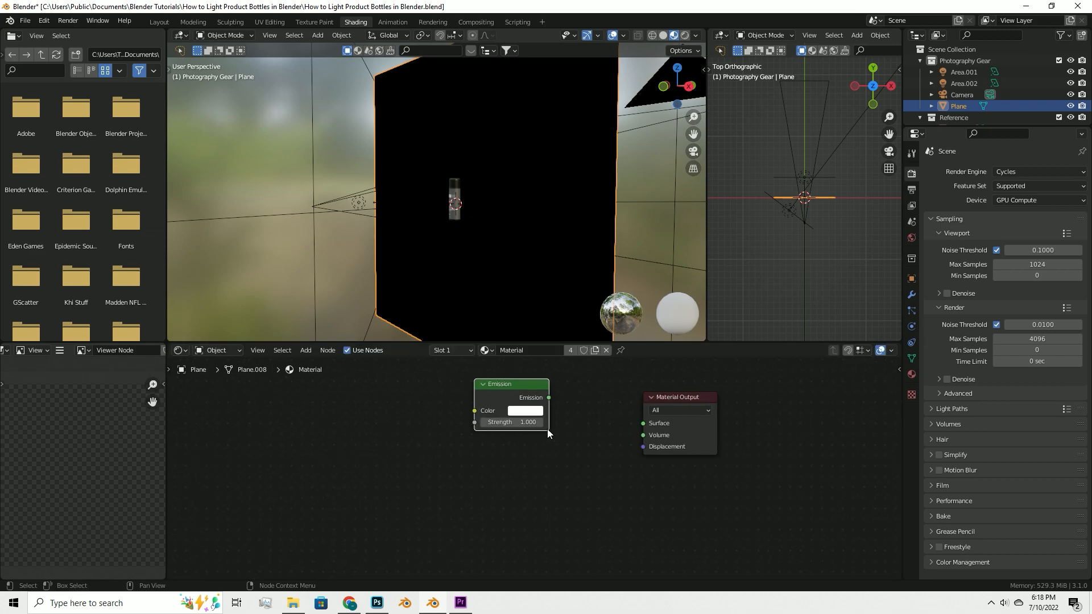
left_click_drag(548, 398, 641, 422)
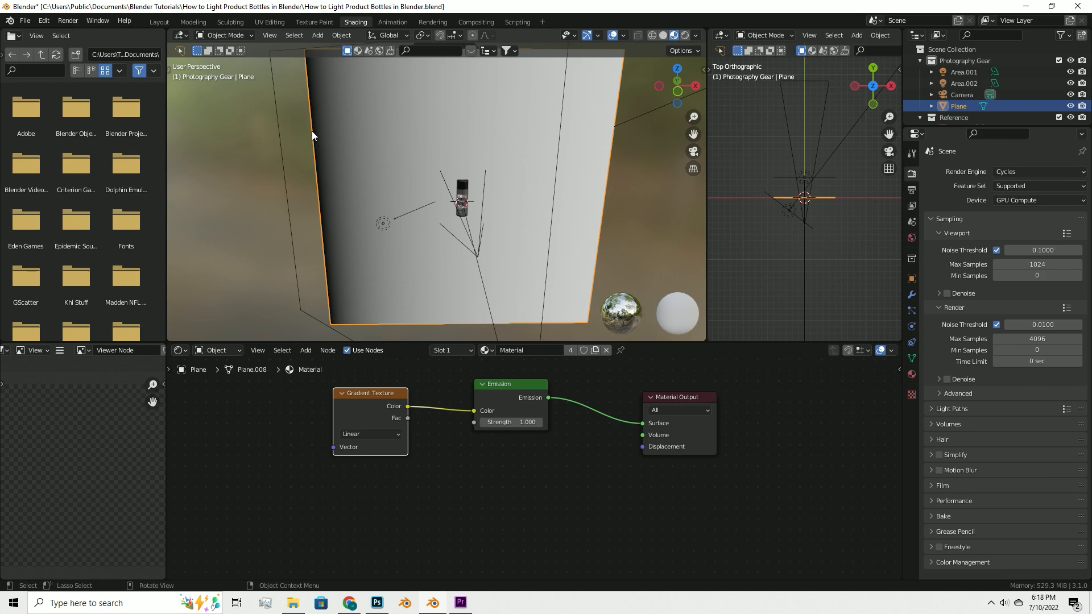
mouse_move(478, 136)
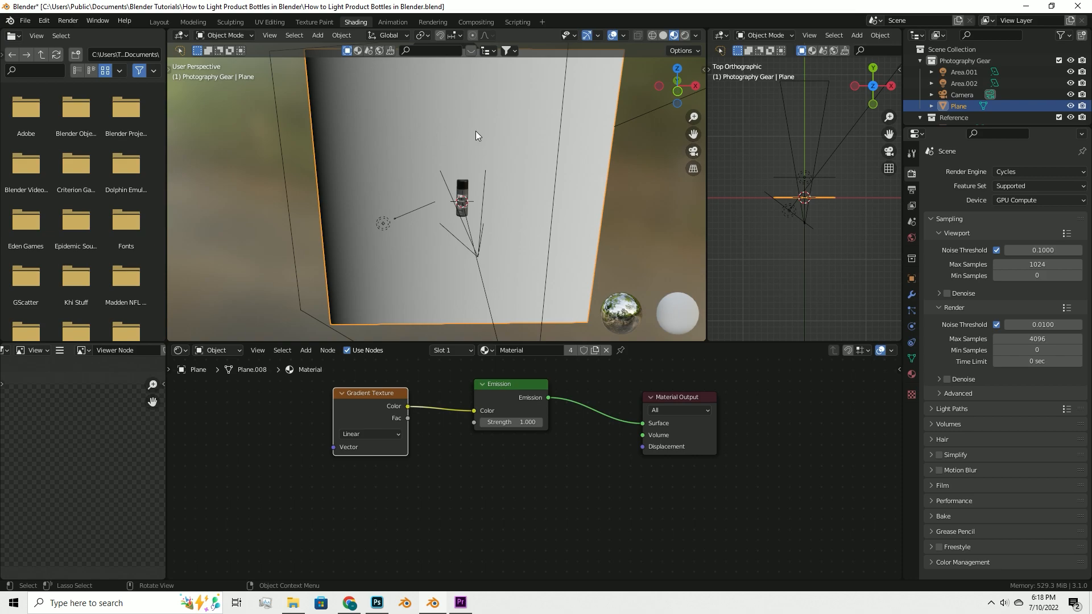
mouse_move(598, 138)
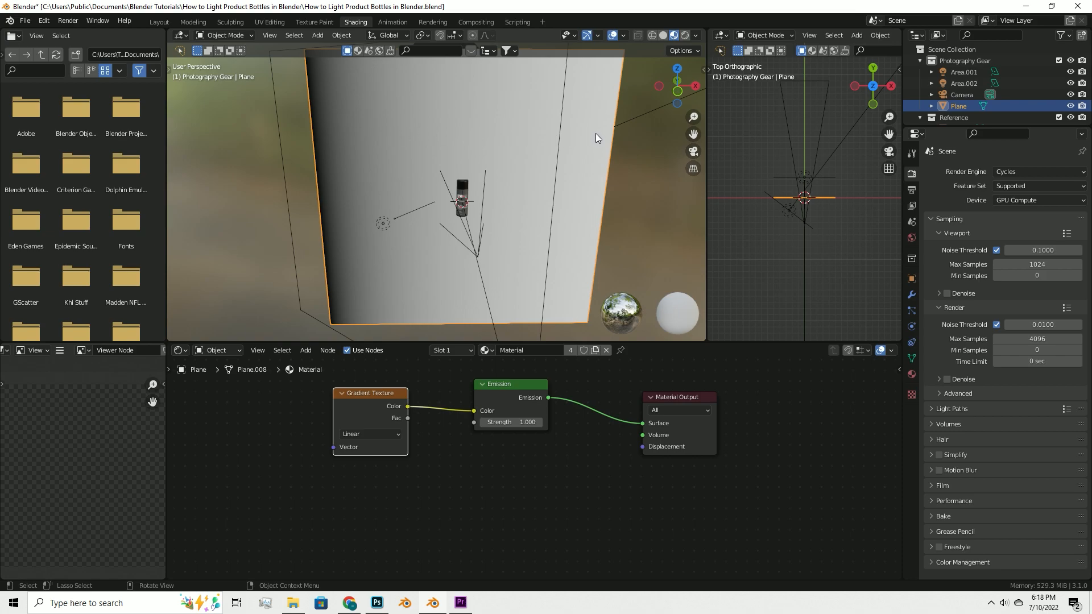
mouse_move(523, 208)
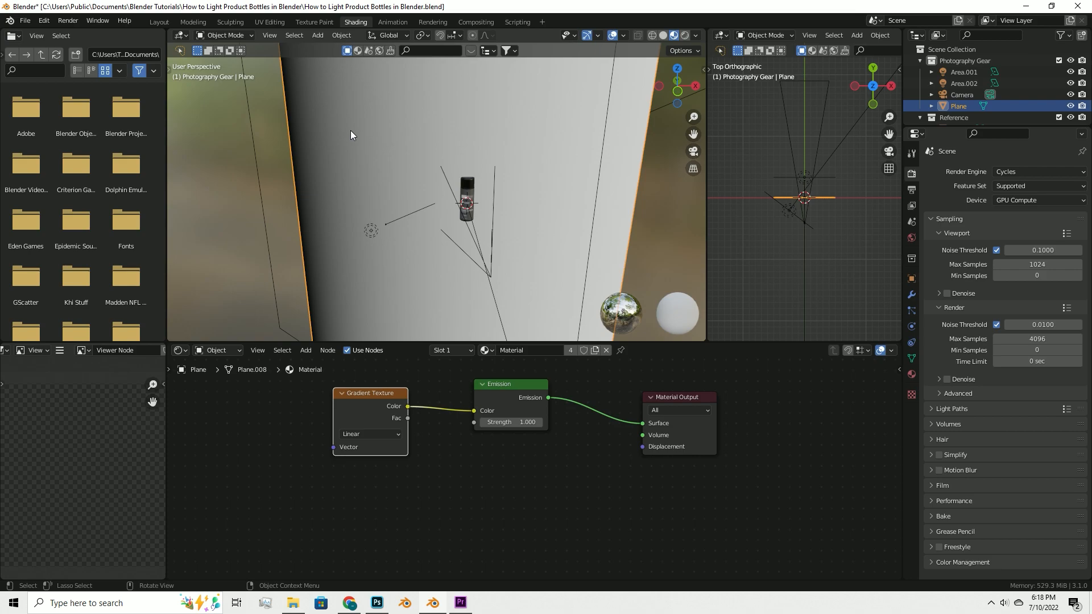
mouse_move(335, 143)
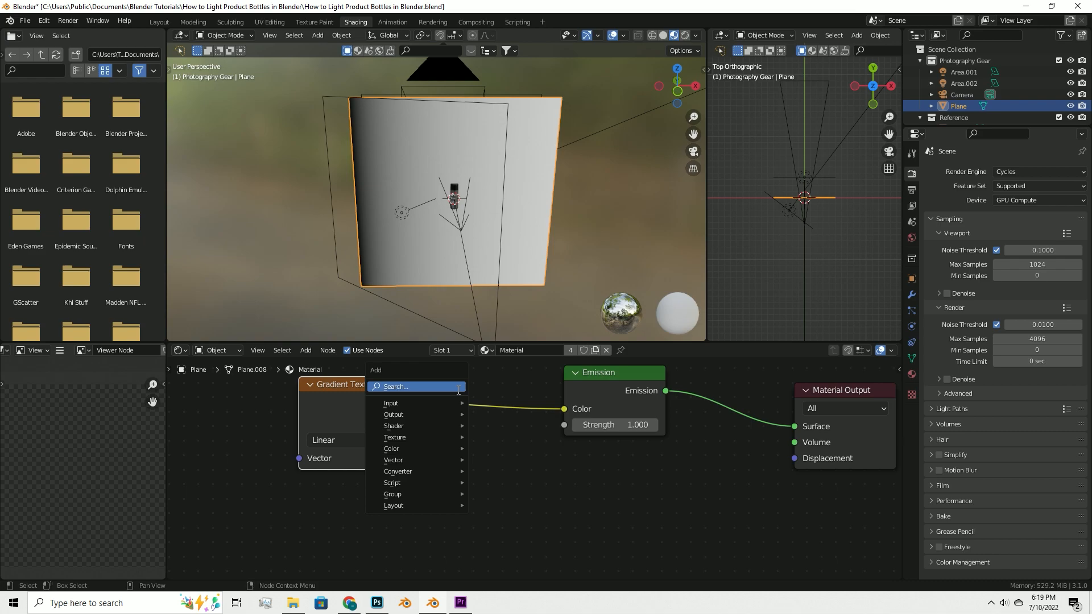
Add a ColorRamp node to the plane's material through node search
left_click(414, 387)
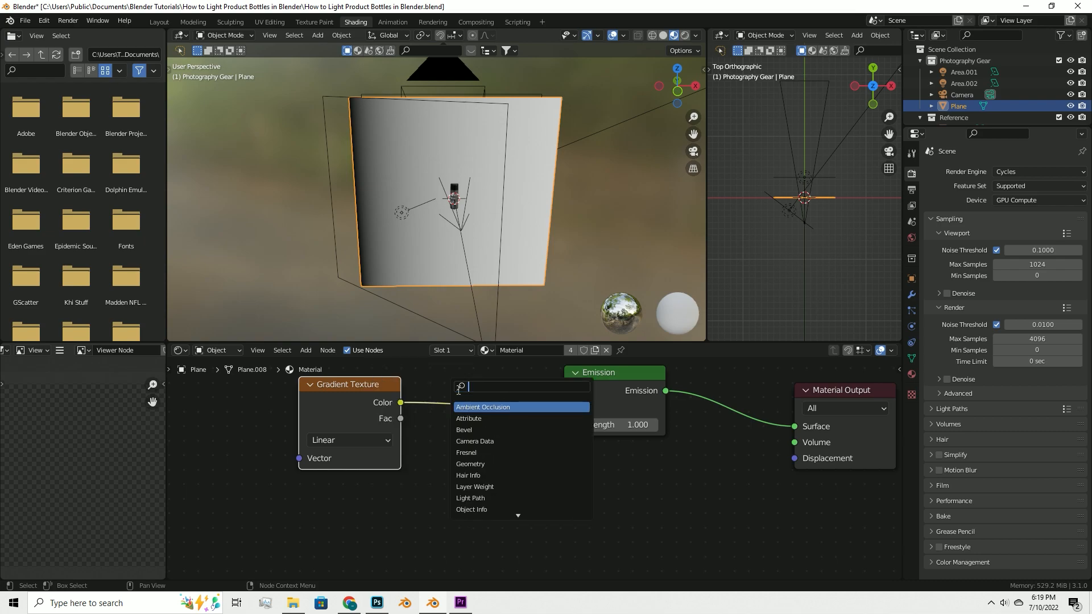
type("c")
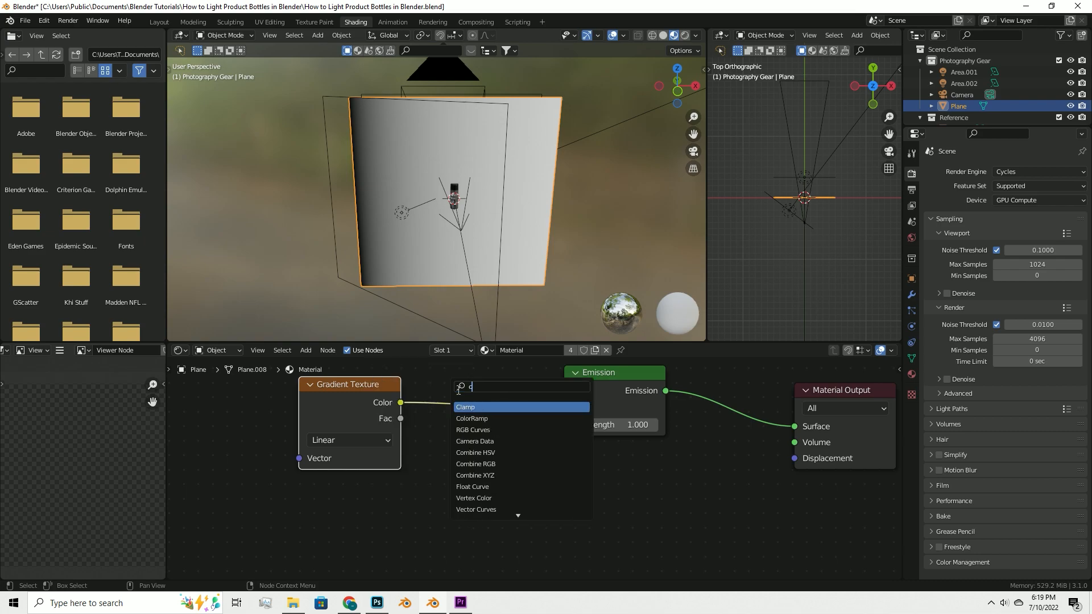
left_click(471, 419)
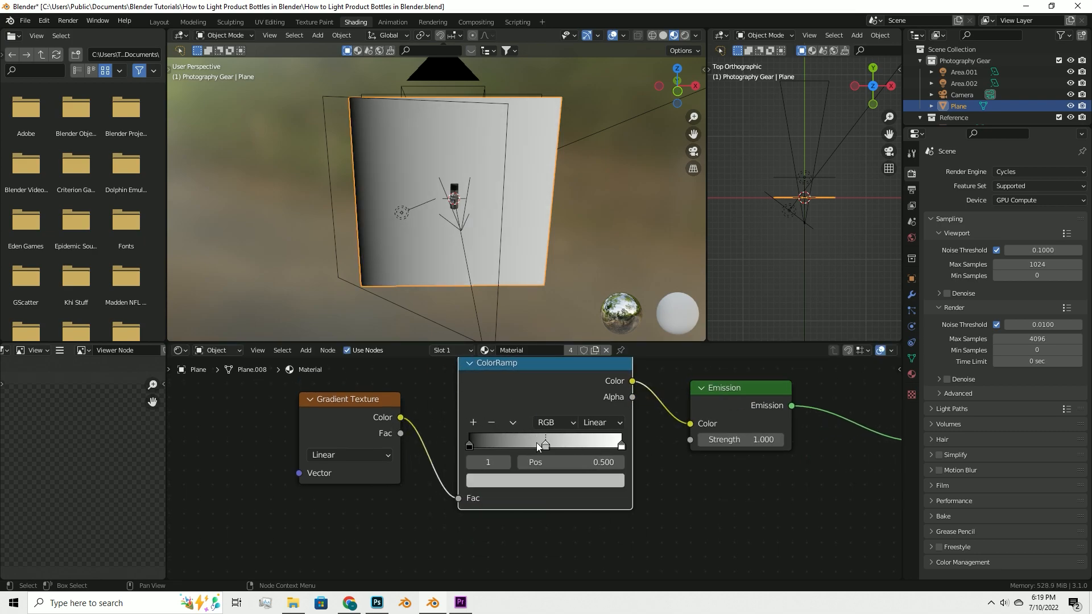
Adjust the ColorRamp's middle stop, settling it around 0.600
left_click_drag(545, 444, 579, 443)
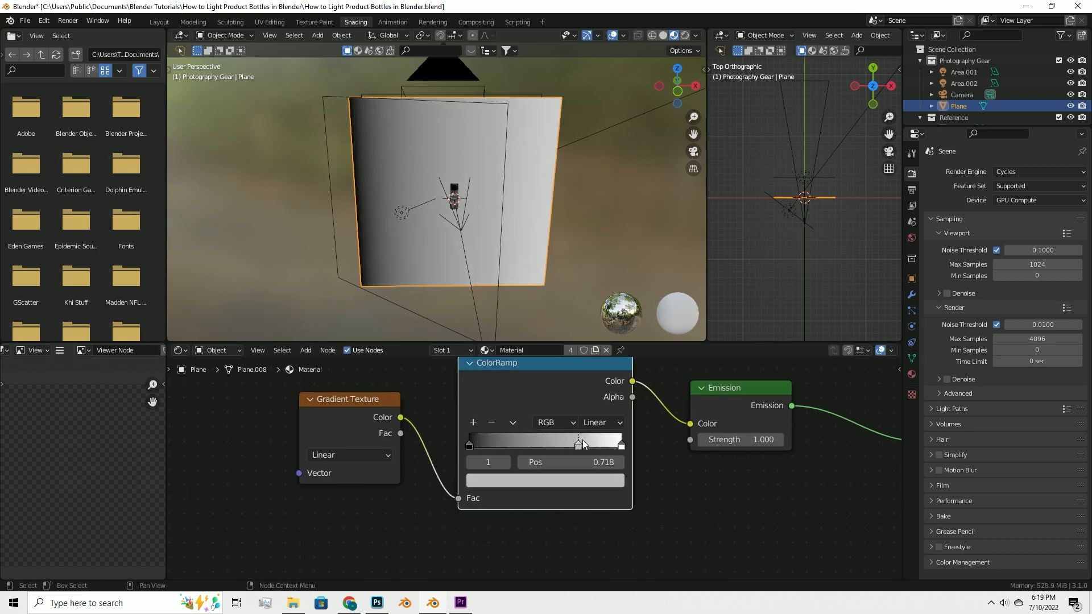
left_click_drag(578, 444, 560, 444)
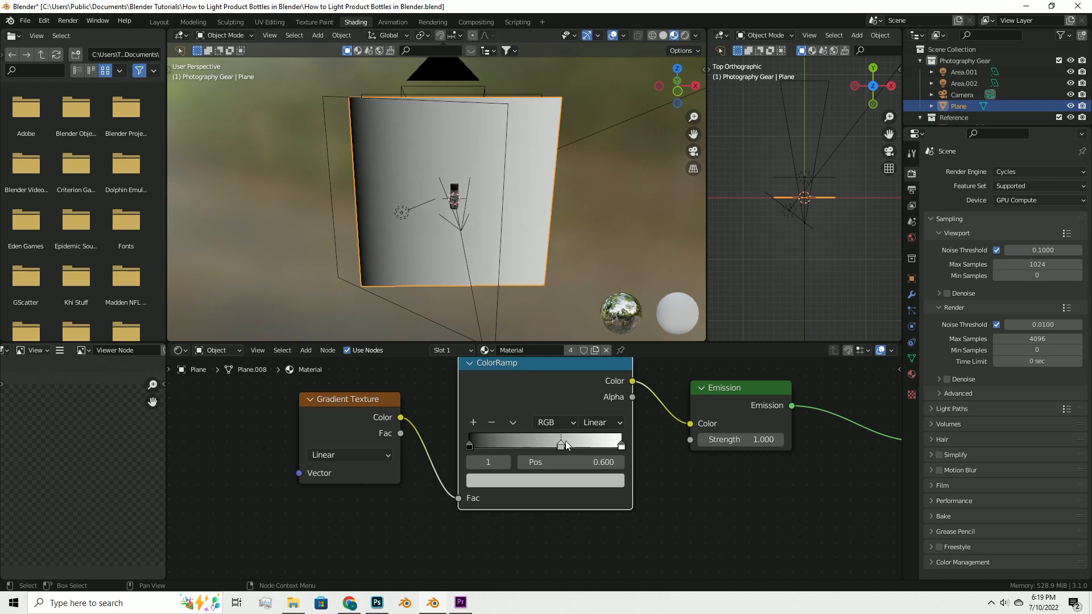
left_click_drag(560, 443, 568, 443)
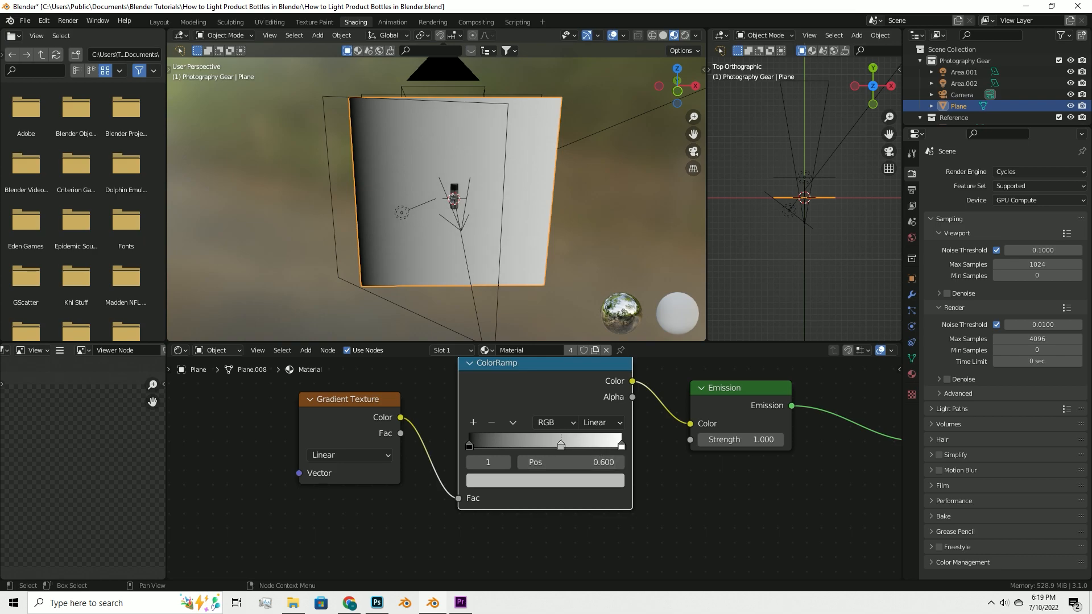
left_click_drag(560, 462, 514, 461)
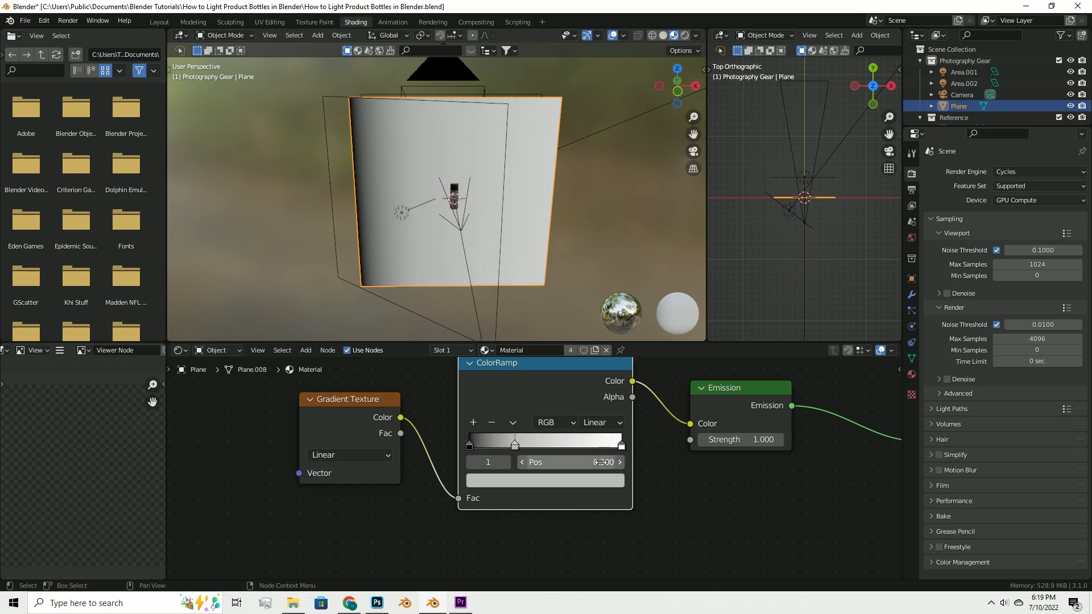
left_click(570, 462)
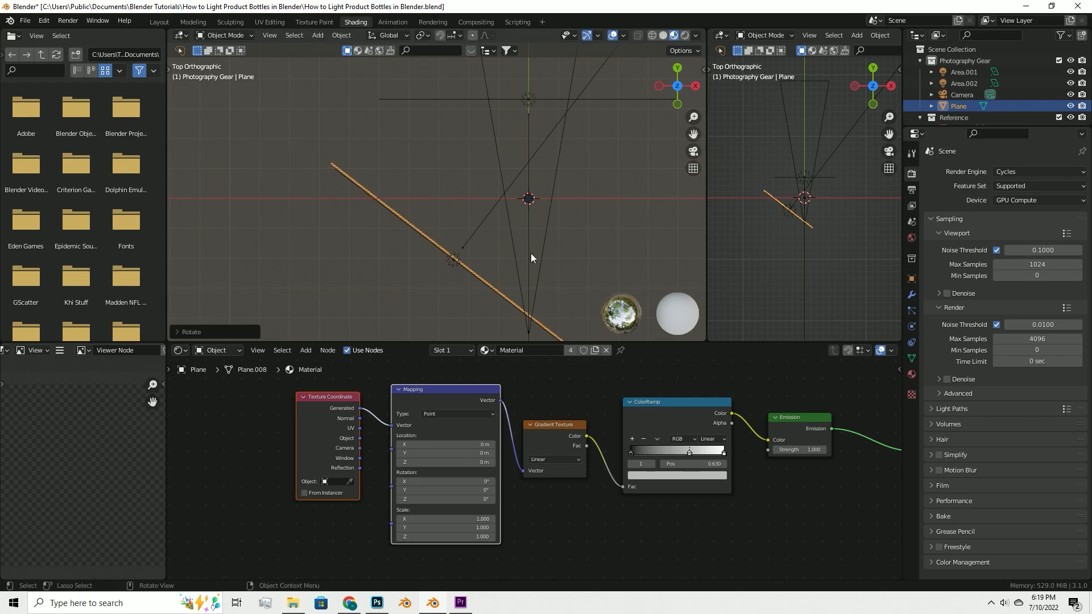
Back in Layout, rename the emission plane in the outliner to 'Gradient Lighting'
left_click(152, 22)
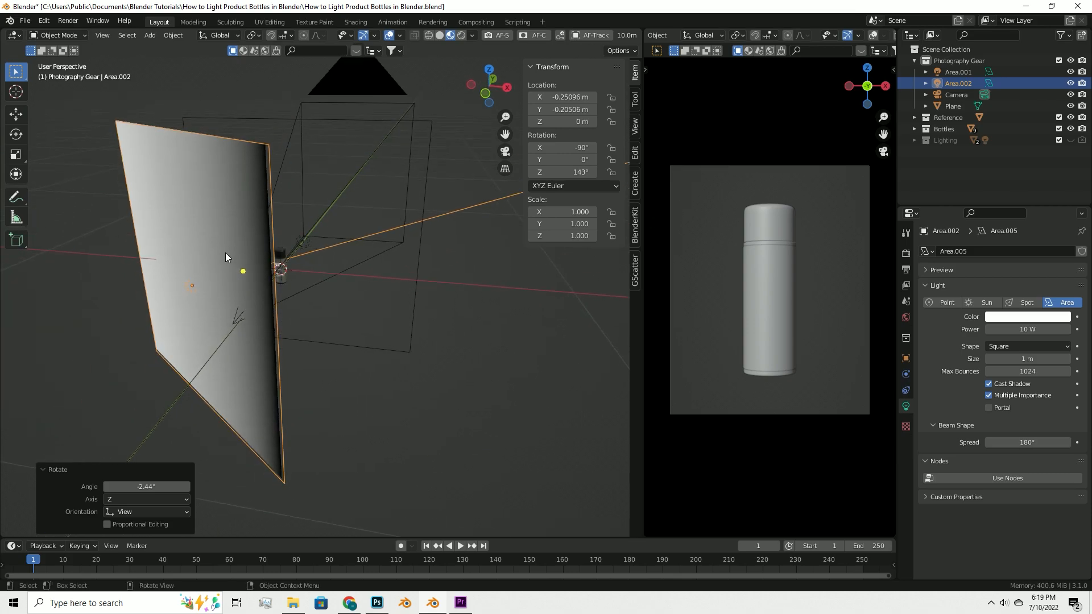
double_click(952, 105)
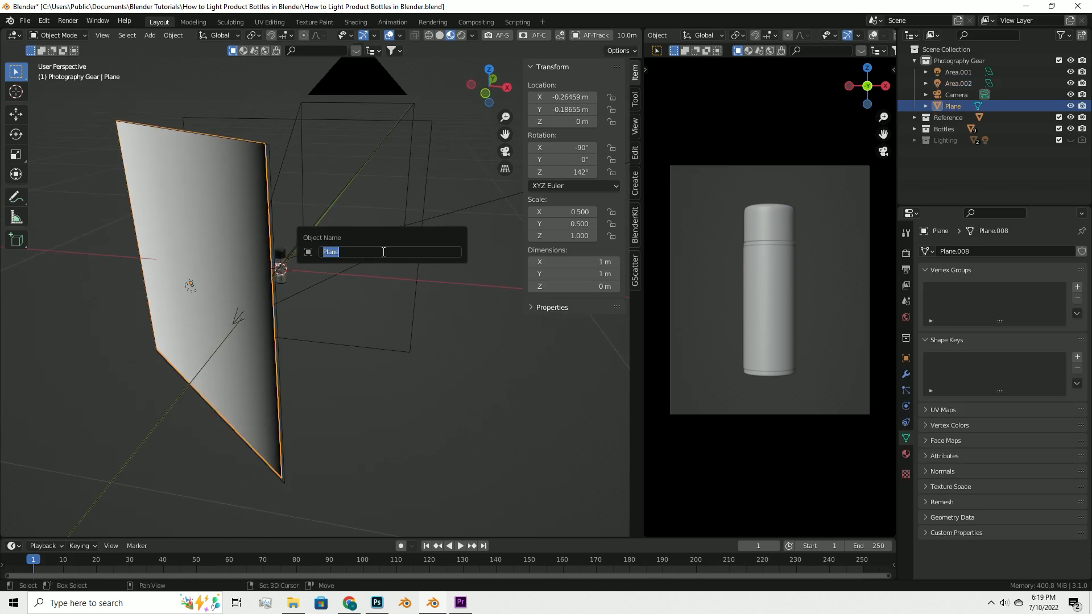
type("Grad")
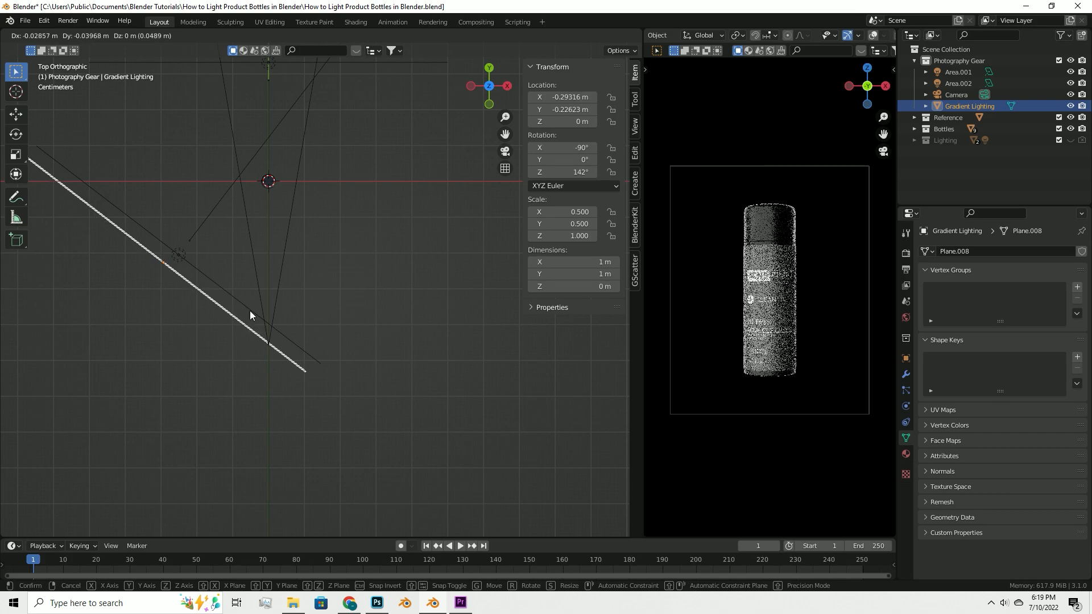
Hide Area.002 and unhide Area.001 using the Outliner visibility toggles
left_click(355, 21)
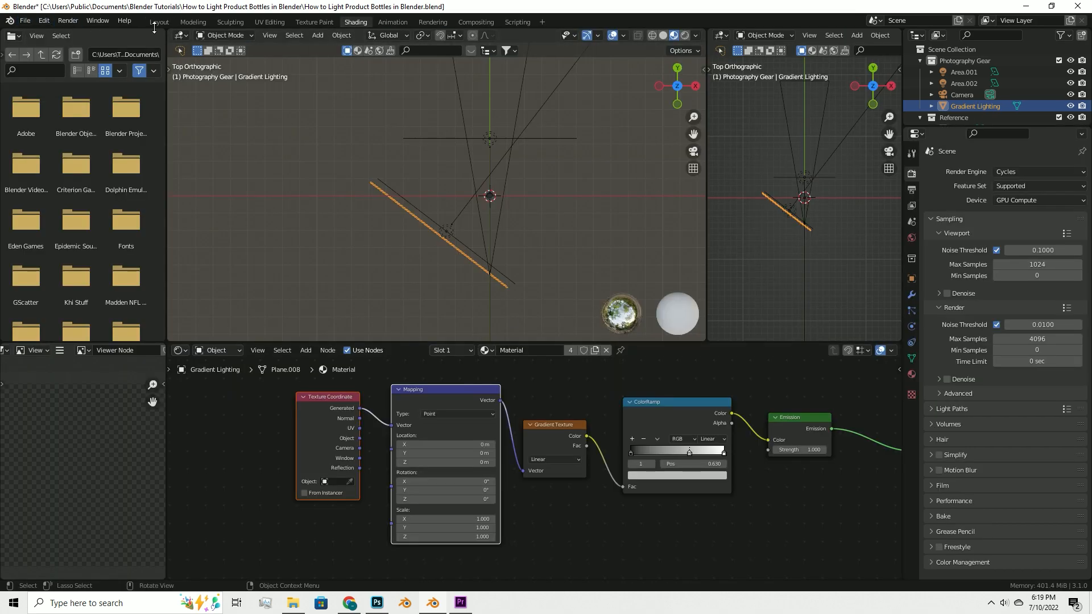
left_click(159, 22)
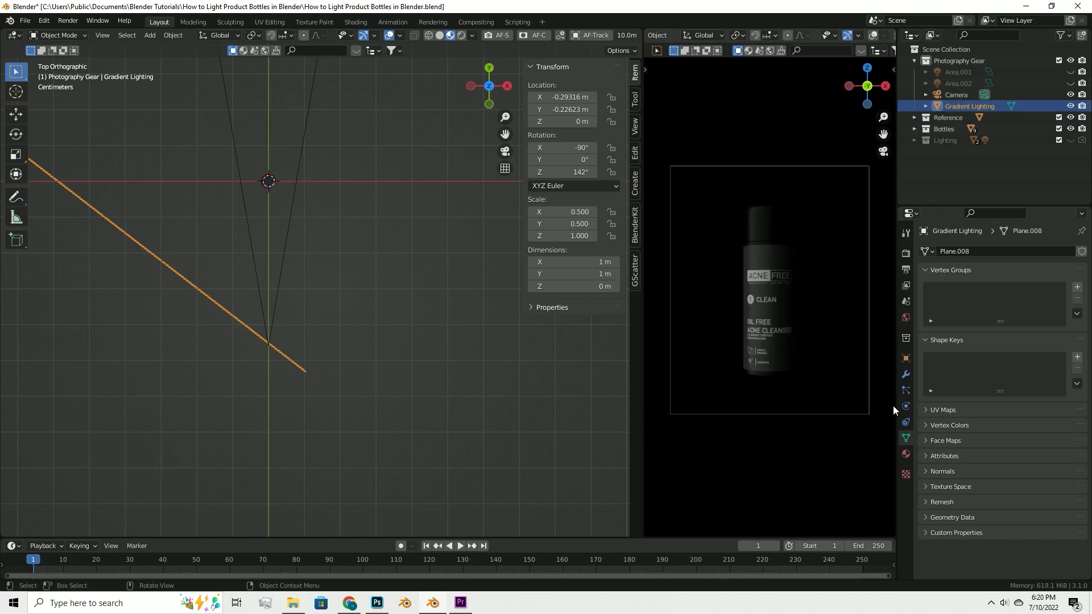
left_click(906, 454)
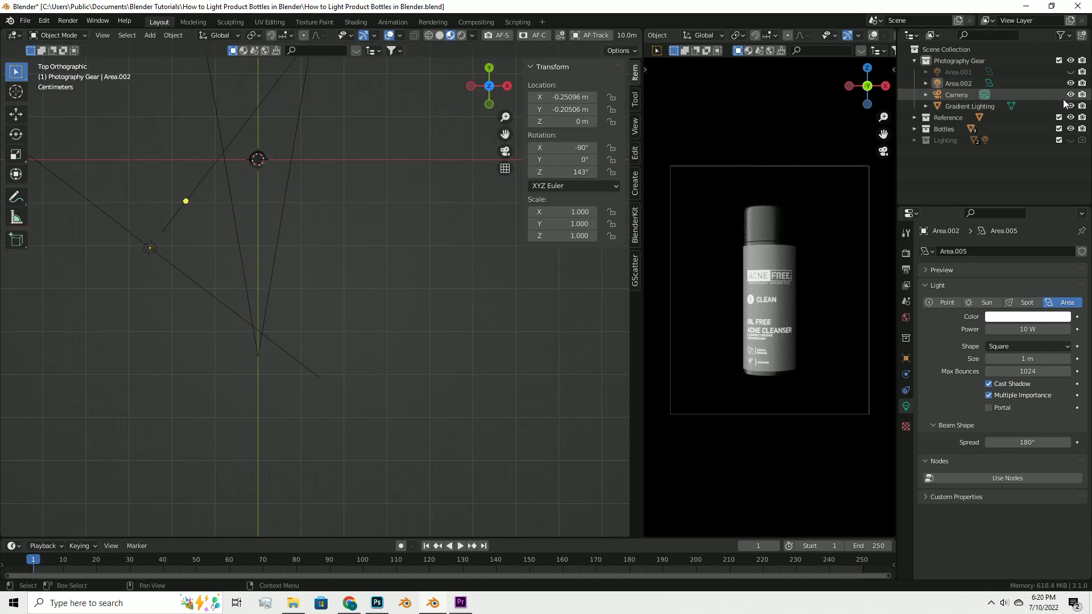
left_click(958, 83)
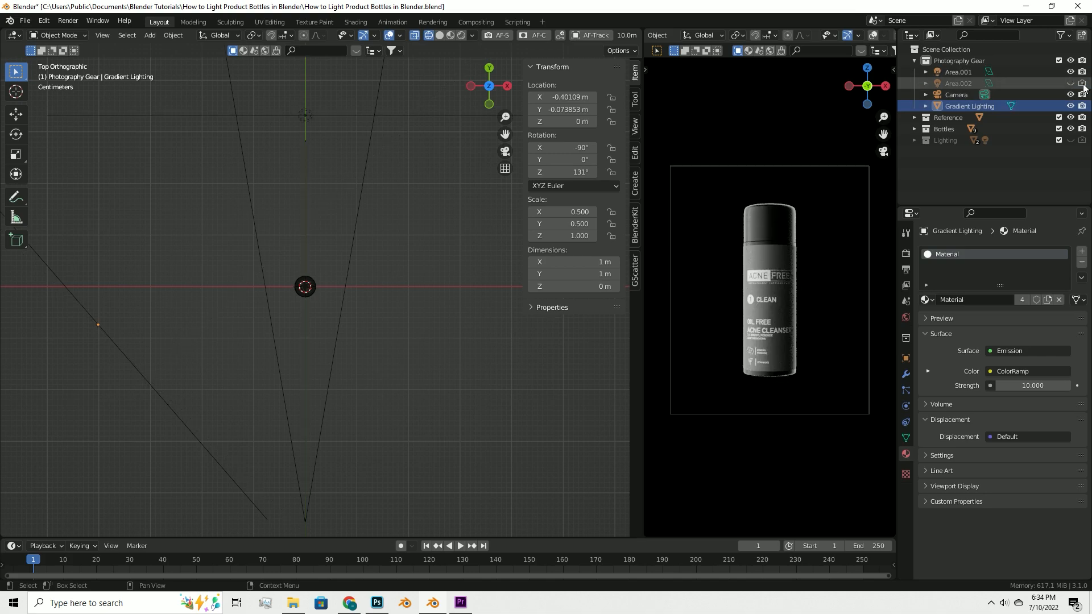
mouse_move(1082, 85)
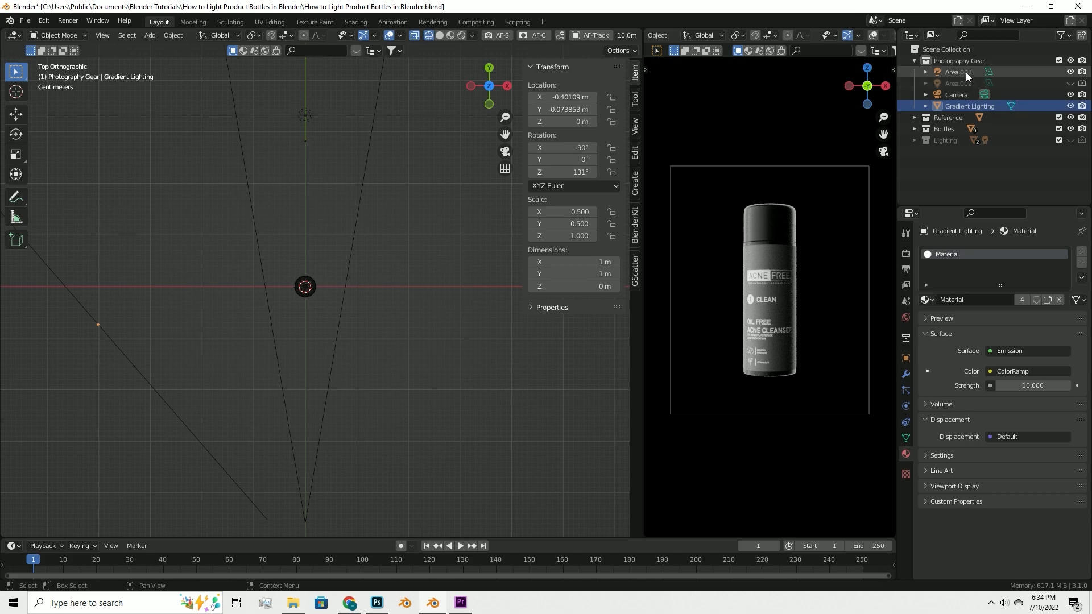
Select Area.001 and move it about 0.15 m back along Y
left_click(958, 71)
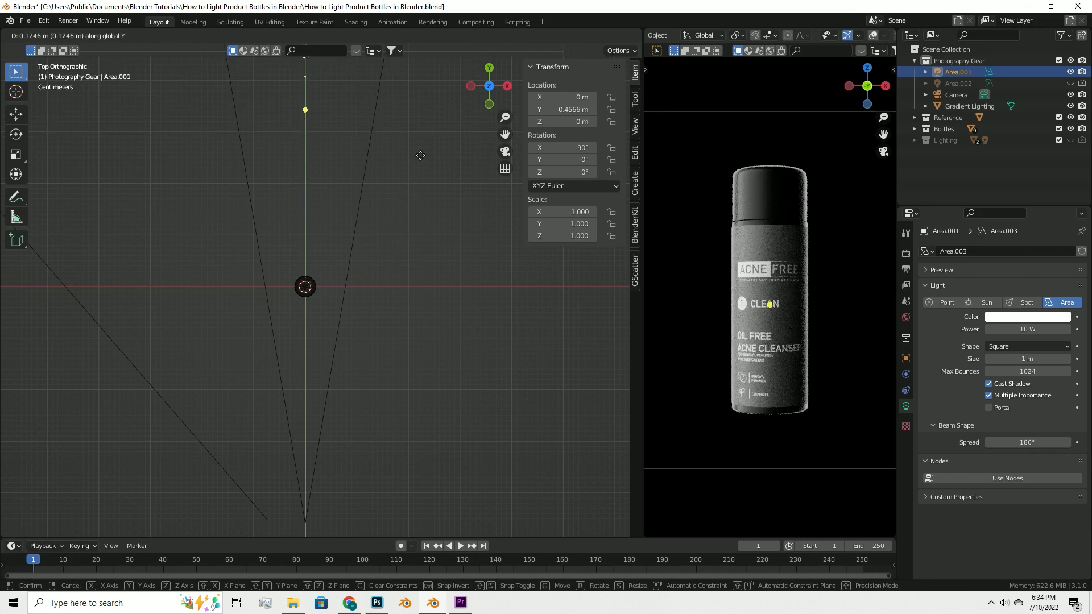
left_click(421, 155)
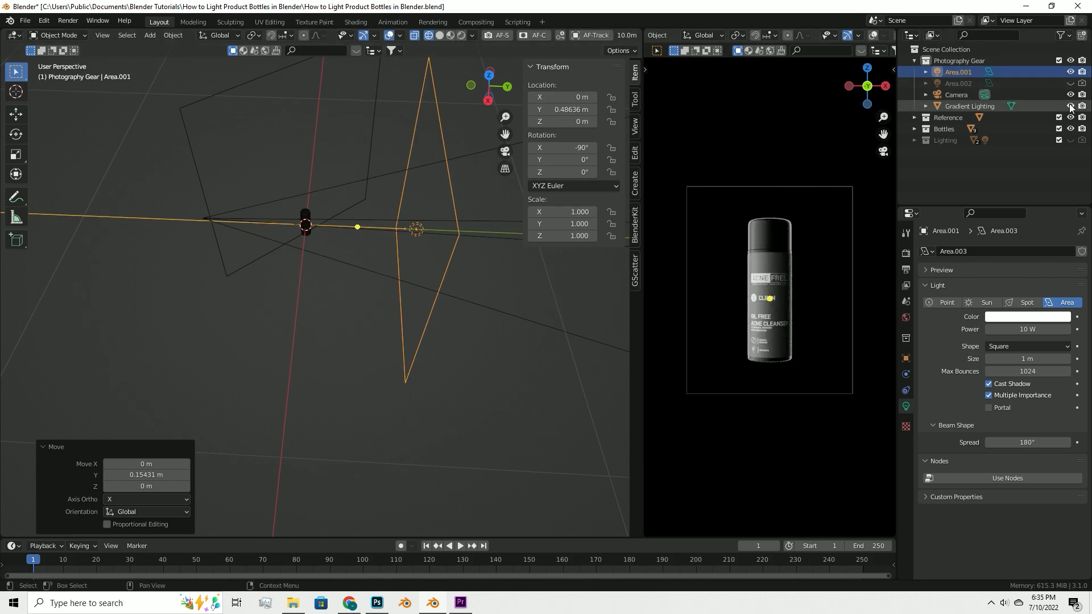
mouse_move(1070, 107)
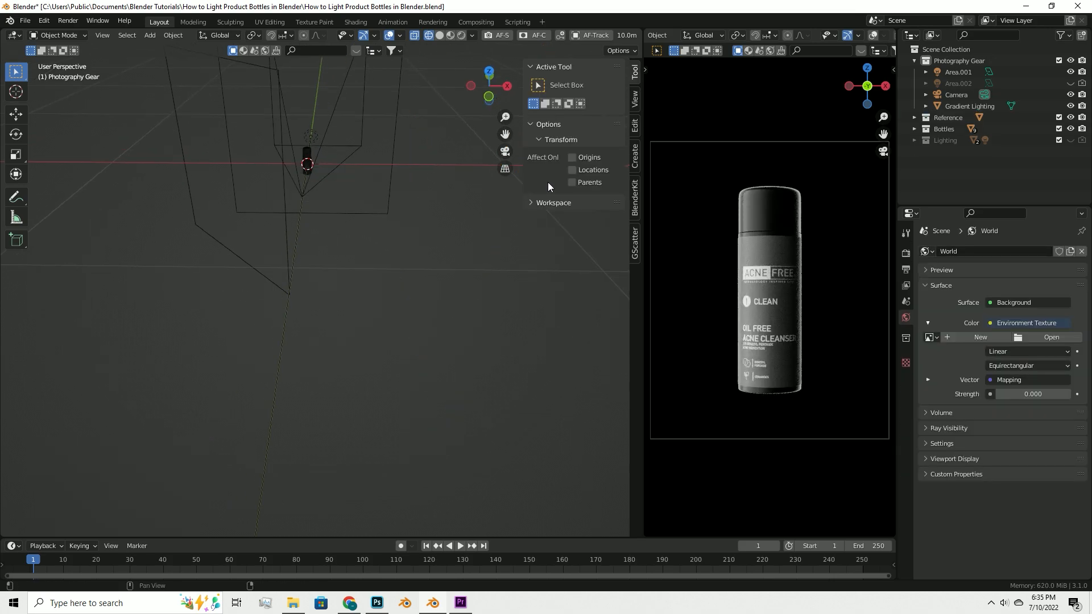
mouse_move(818, 182)
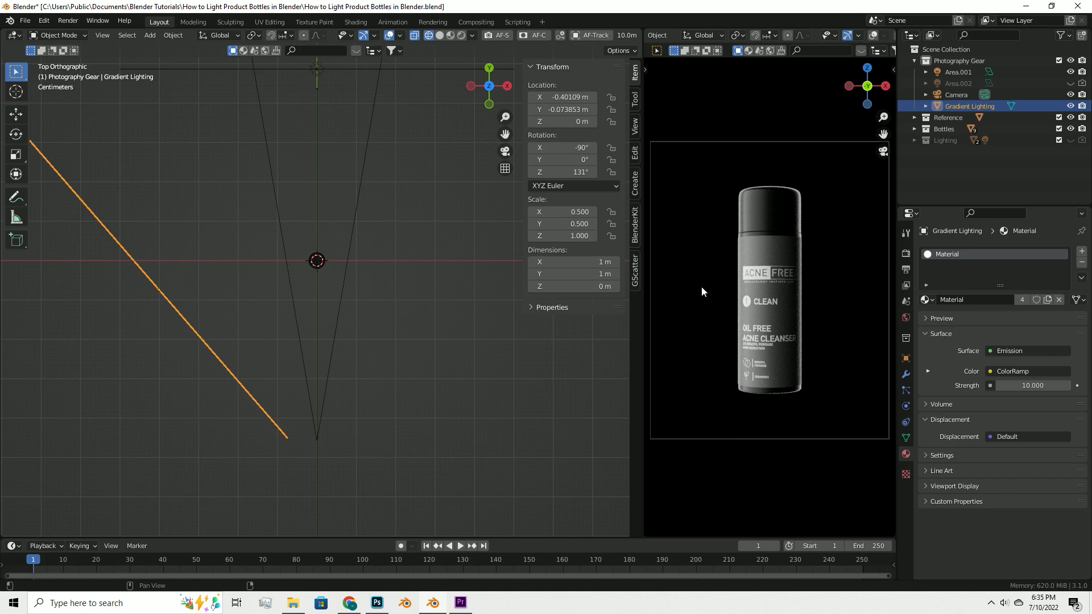
left_click(1069, 105)
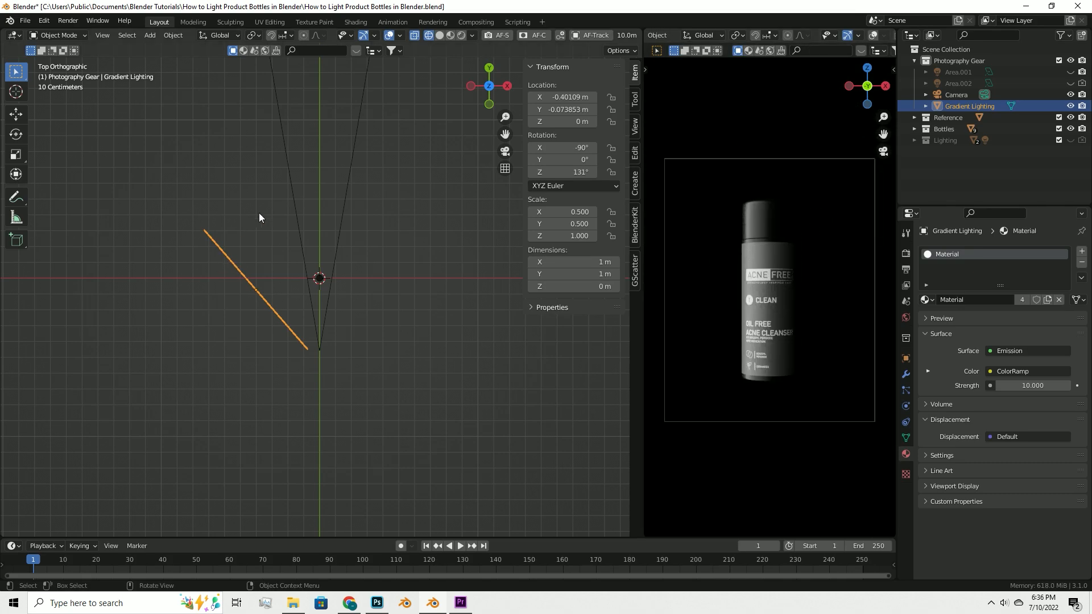
Rotate Gradient Lighting about 16° around Z toward the bottle
key("r")
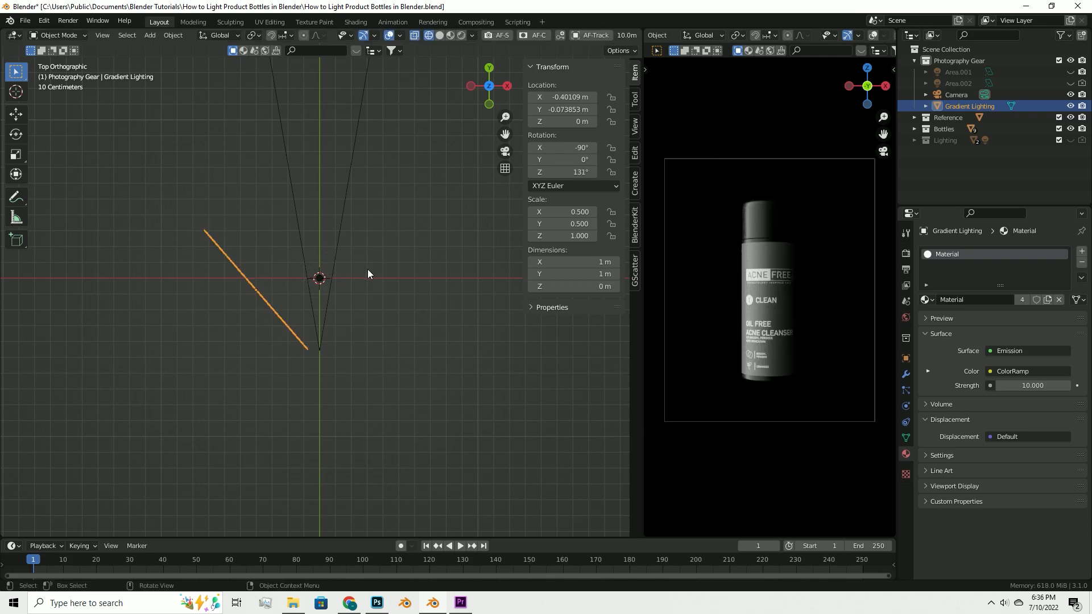
key("r")
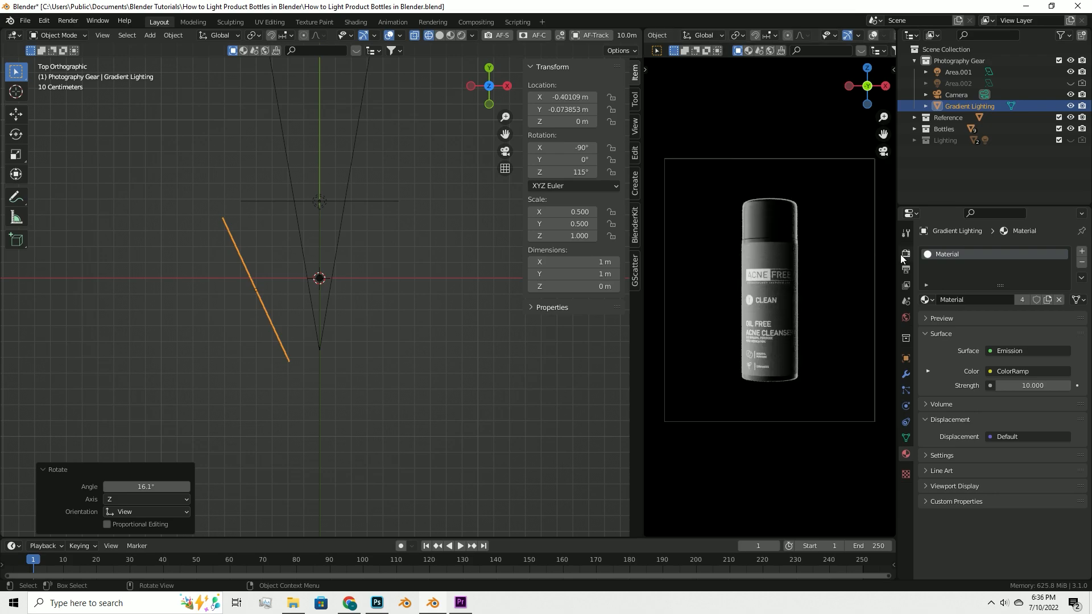
In Render Properties, toggle Film Transparent on and then back off
left_click(905, 255)
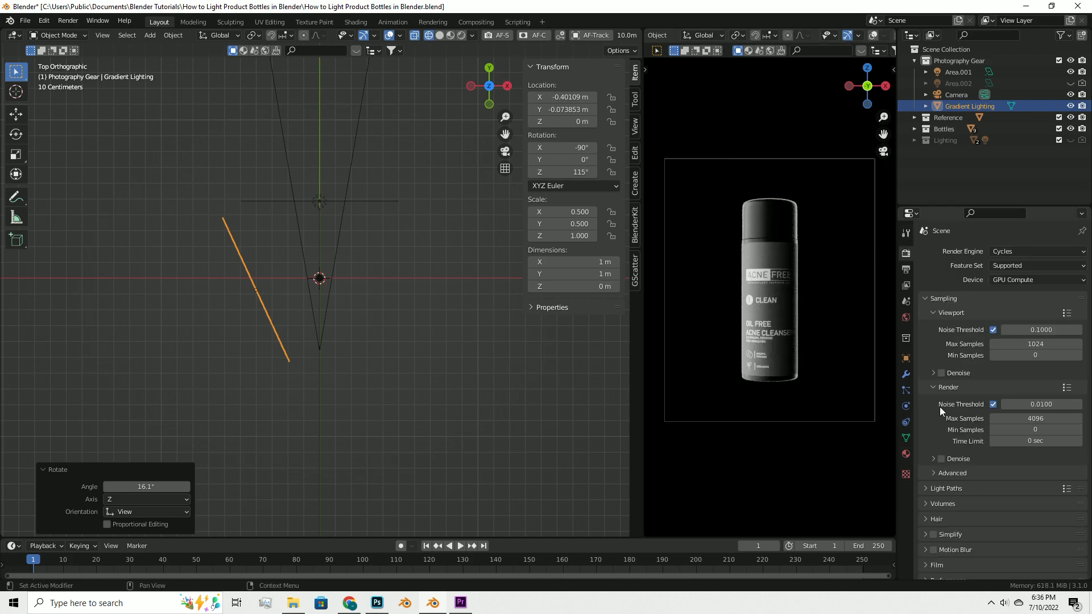
scroll("down", 3)
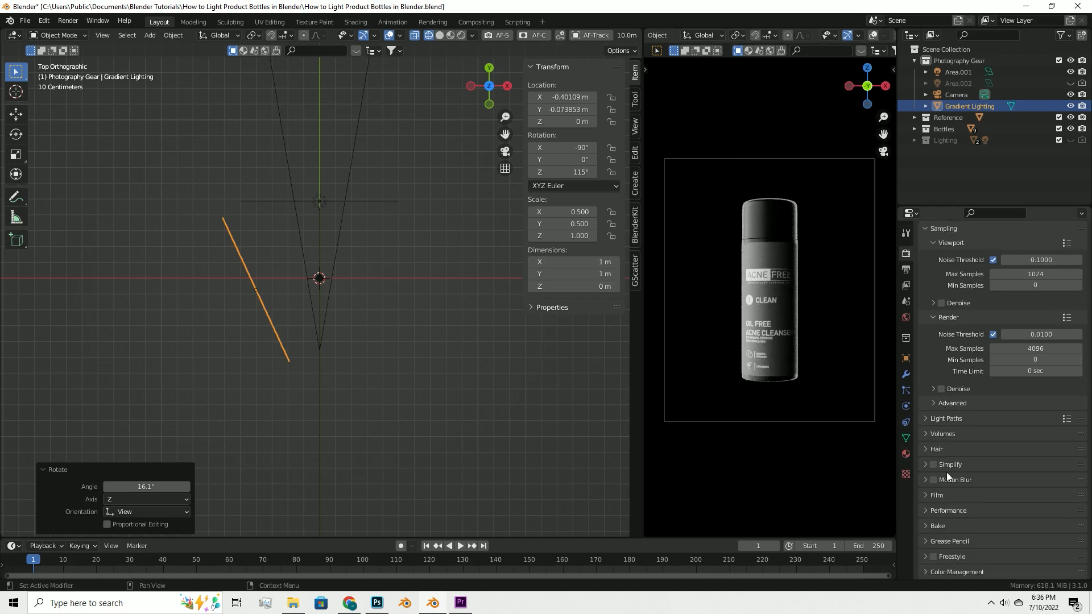
left_click(931, 494)
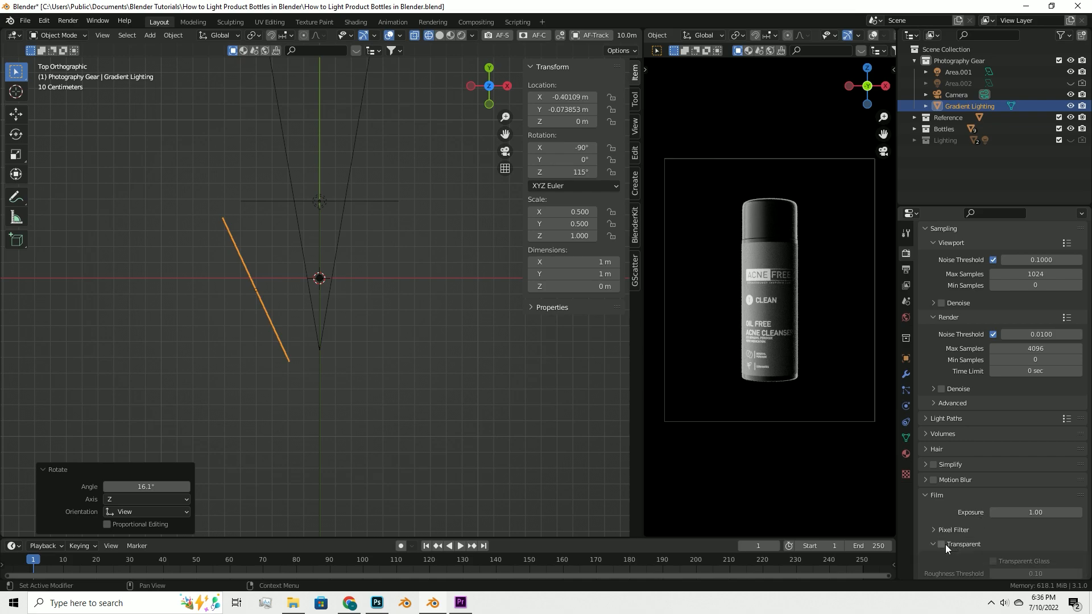
left_click(941, 544)
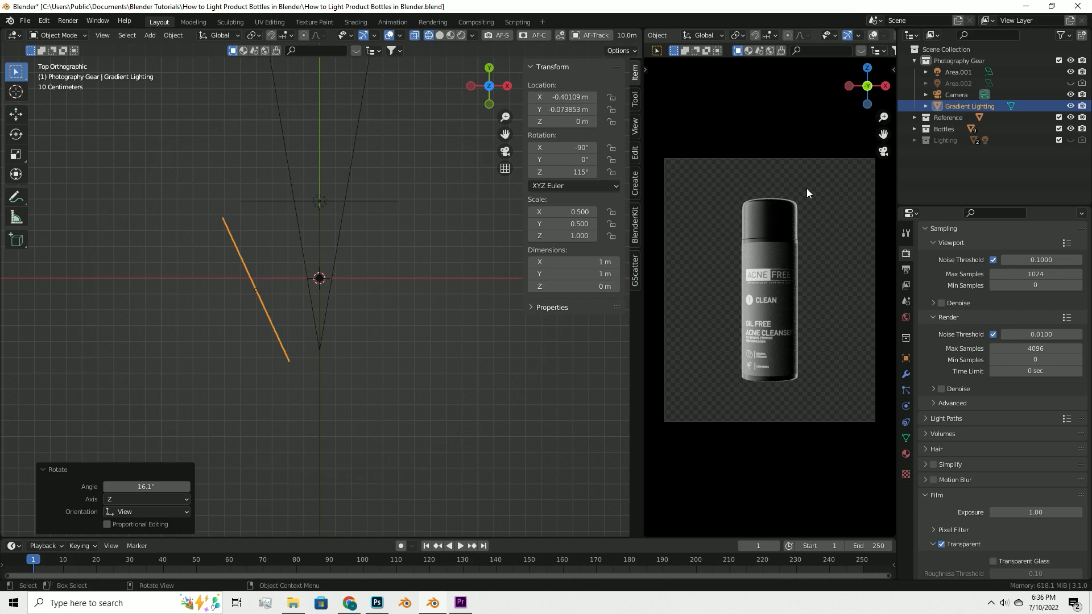
mouse_move(813, 184)
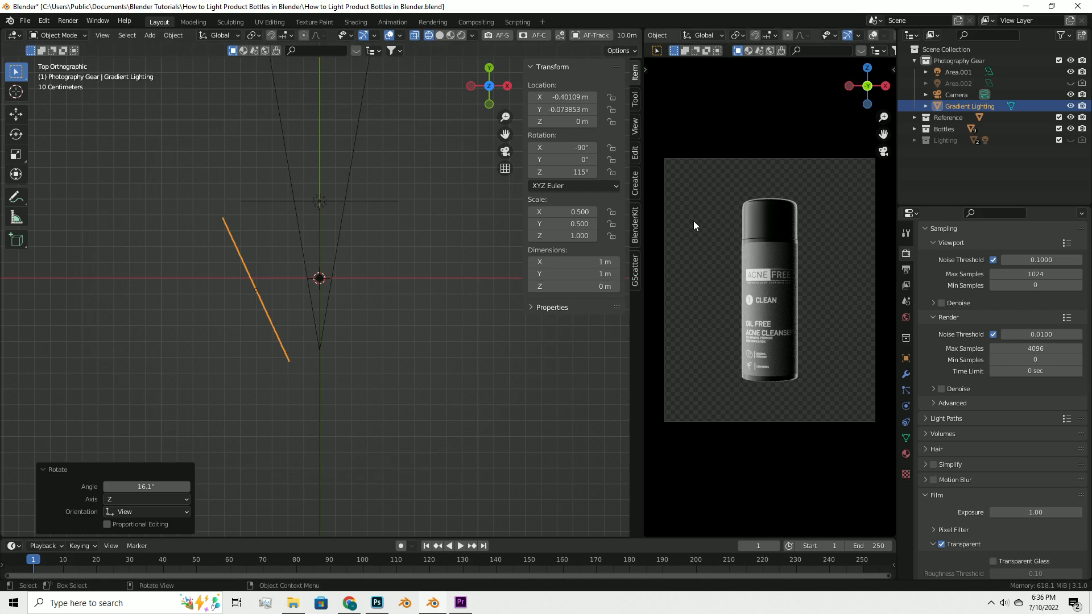
left_click(940, 544)
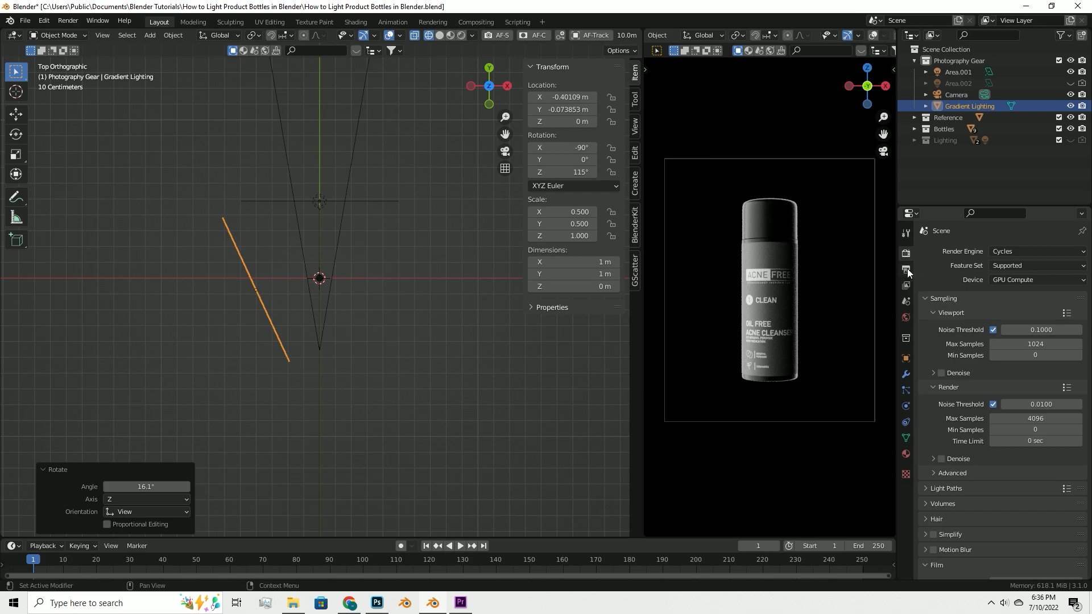
Browse the Modifier and Particle tabs, then show World Properties with zero background strength
left_click(905, 374)
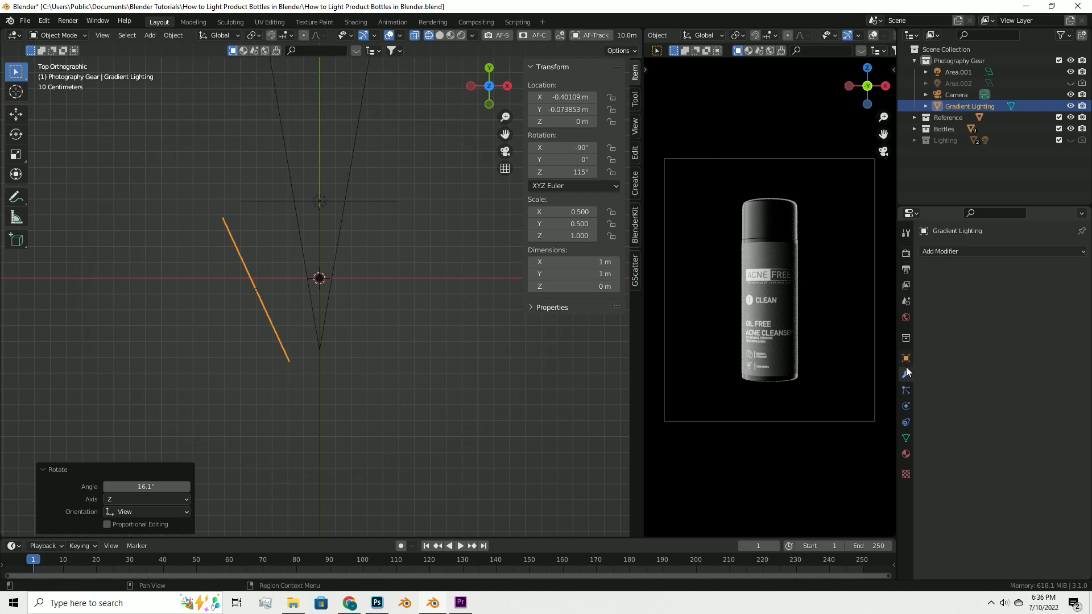
left_click(906, 390)
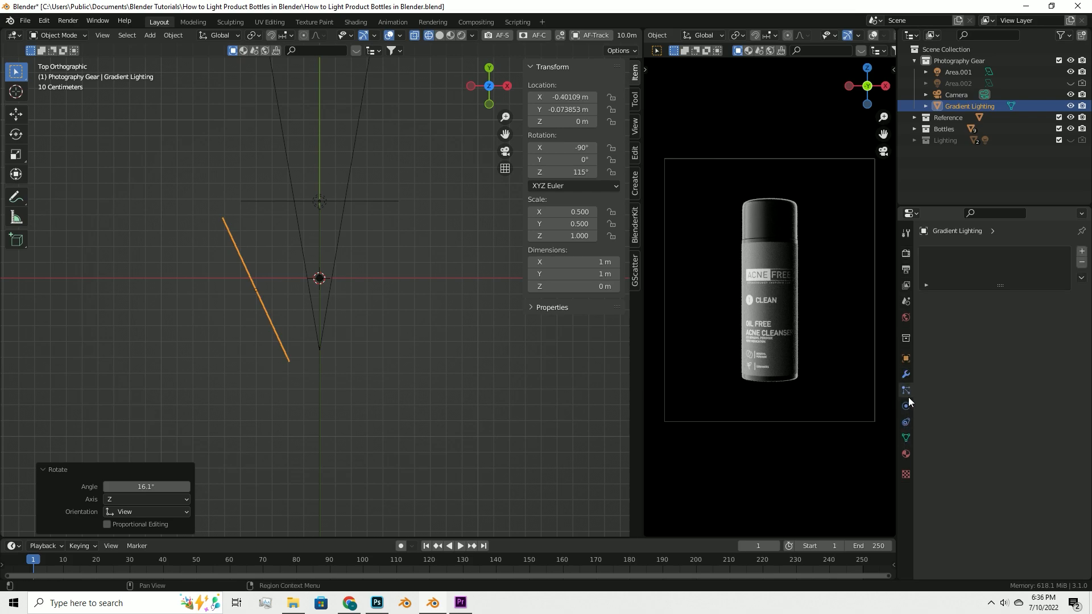
left_click(906, 374)
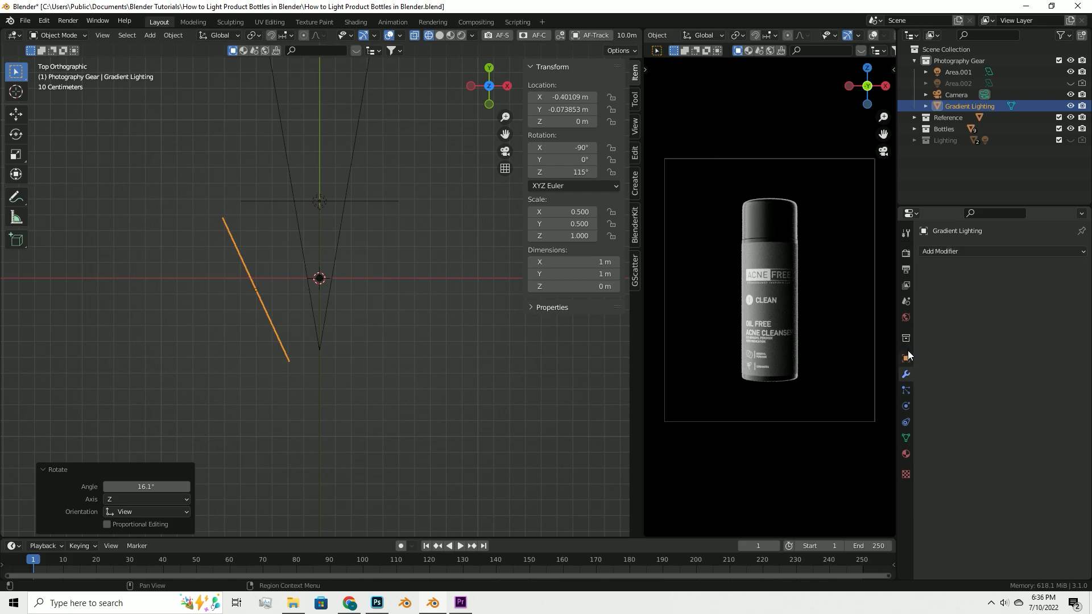
left_click(905, 318)
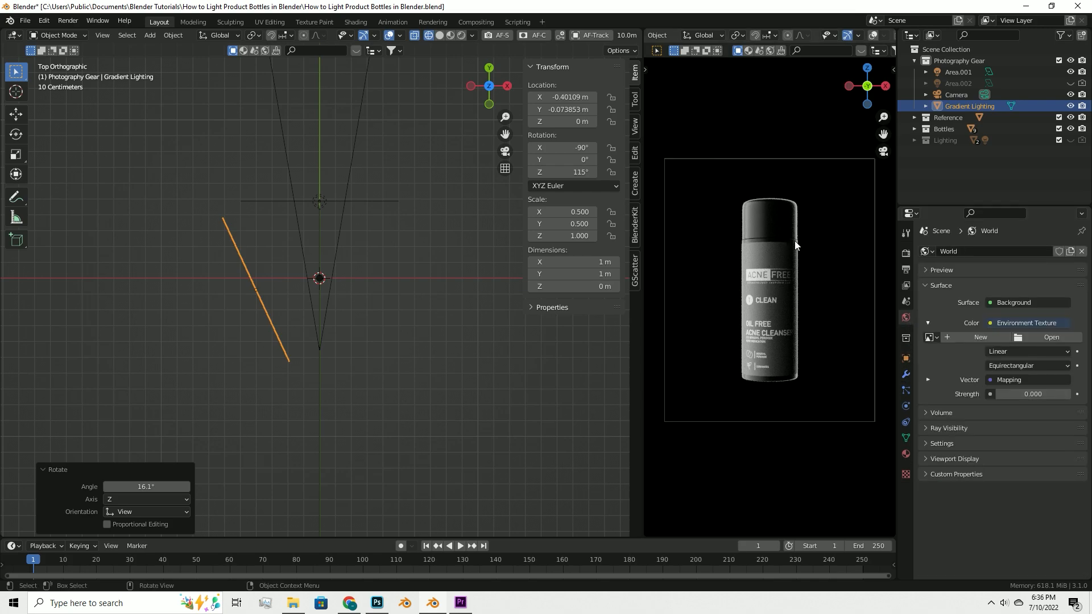
mouse_move(906, 339)
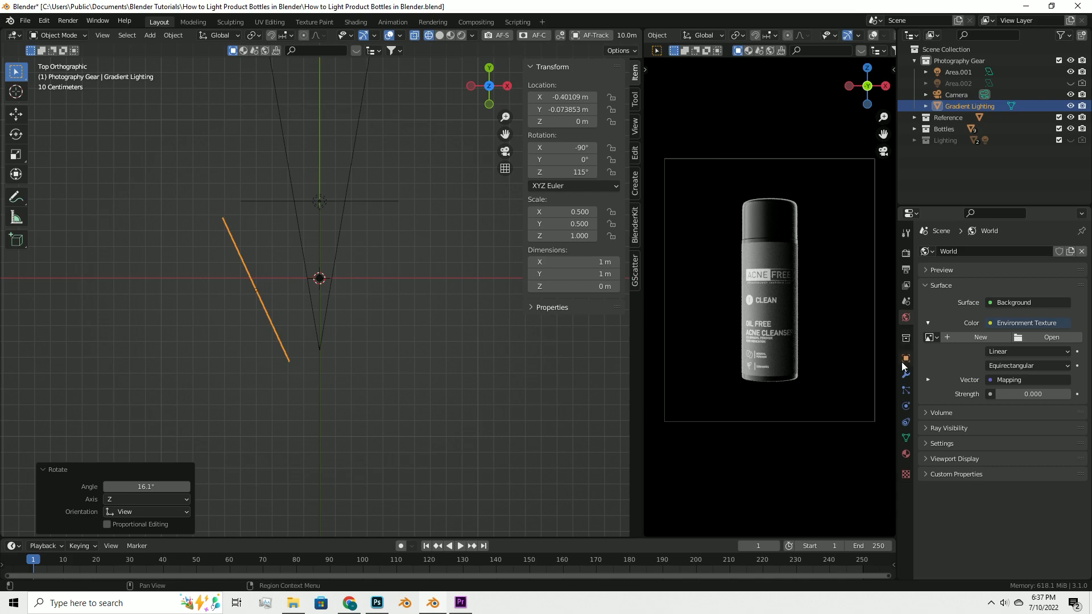
mouse_move(795, 292)
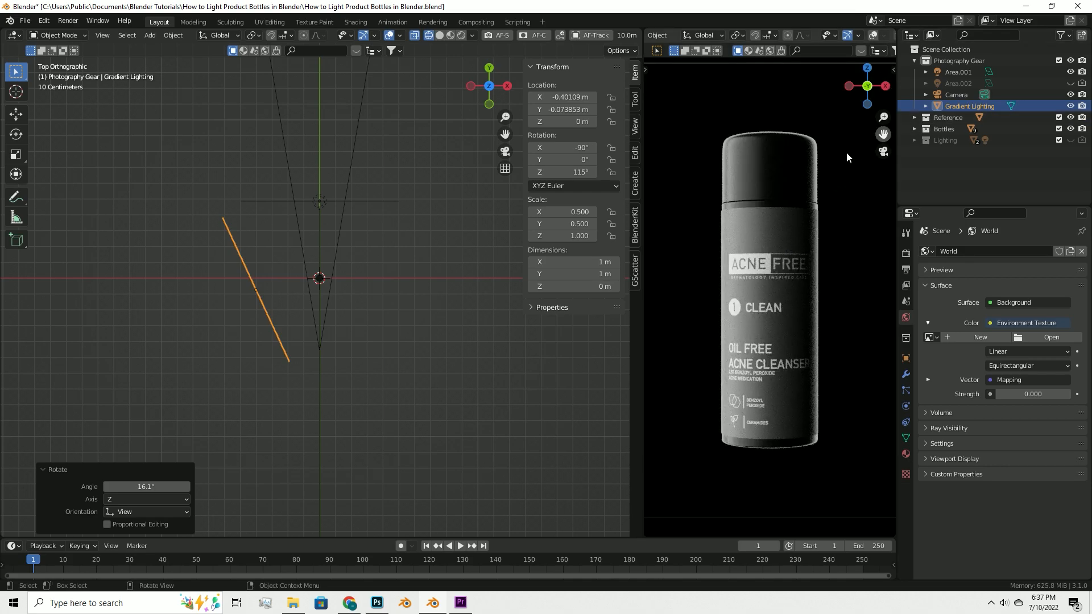
left_click(905, 254)
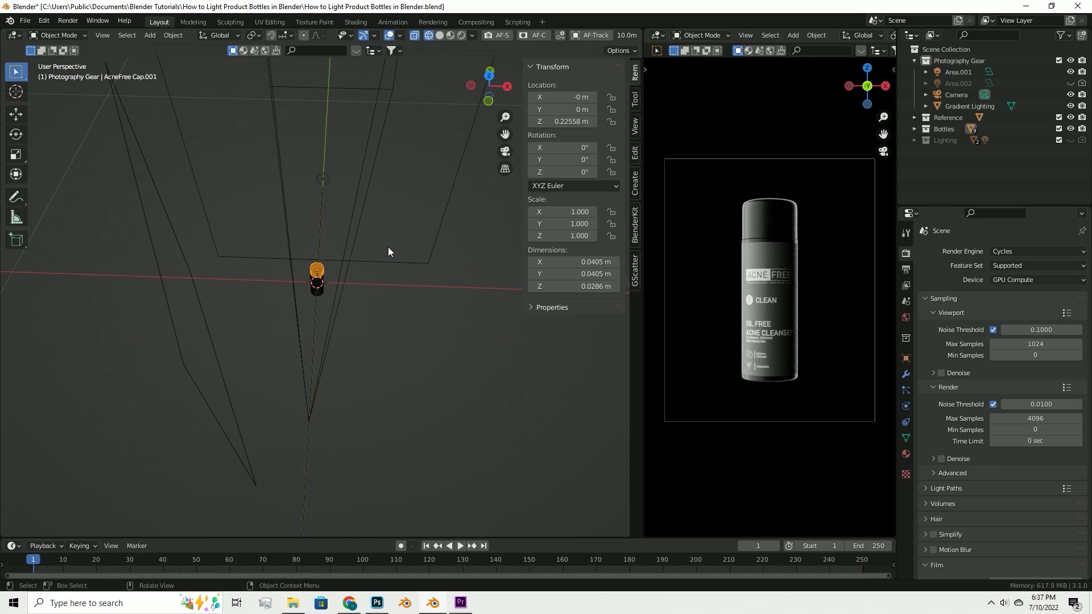
mouse_move(395, 255)
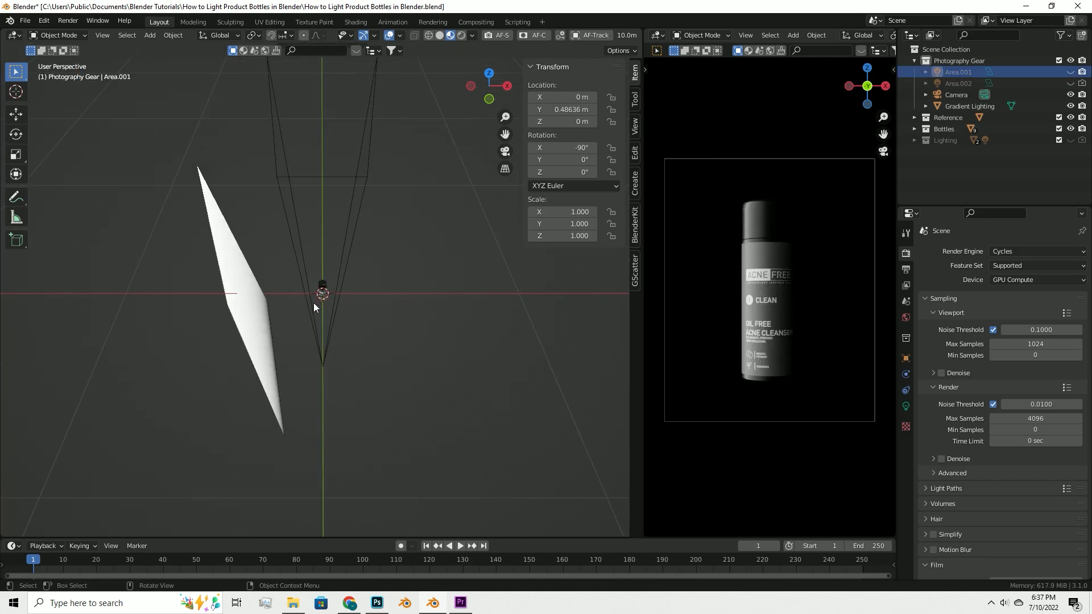
left_click(970, 106)
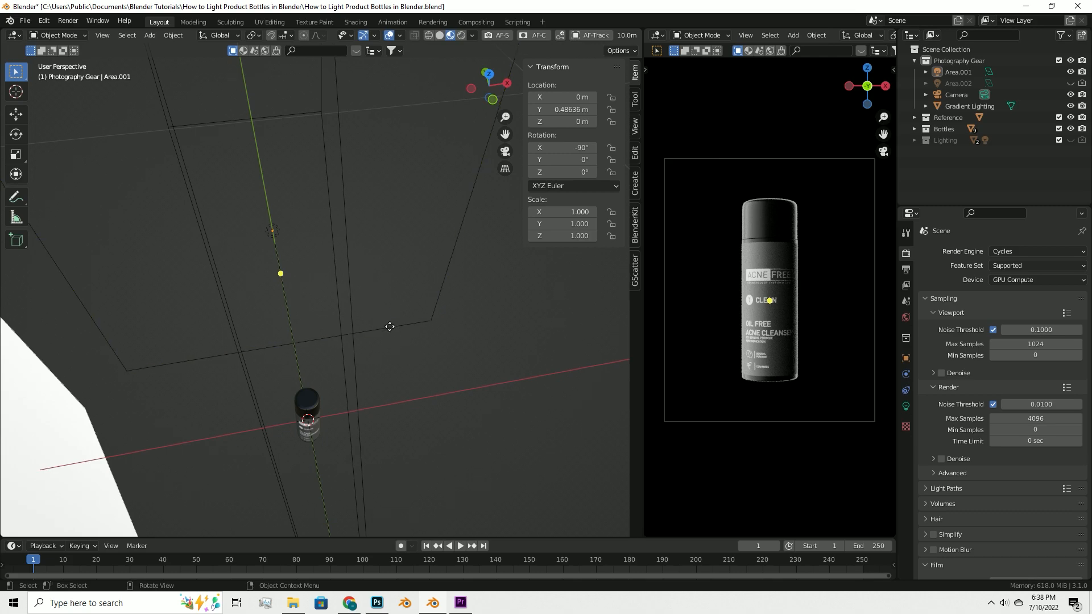
mouse_move(383, 303)
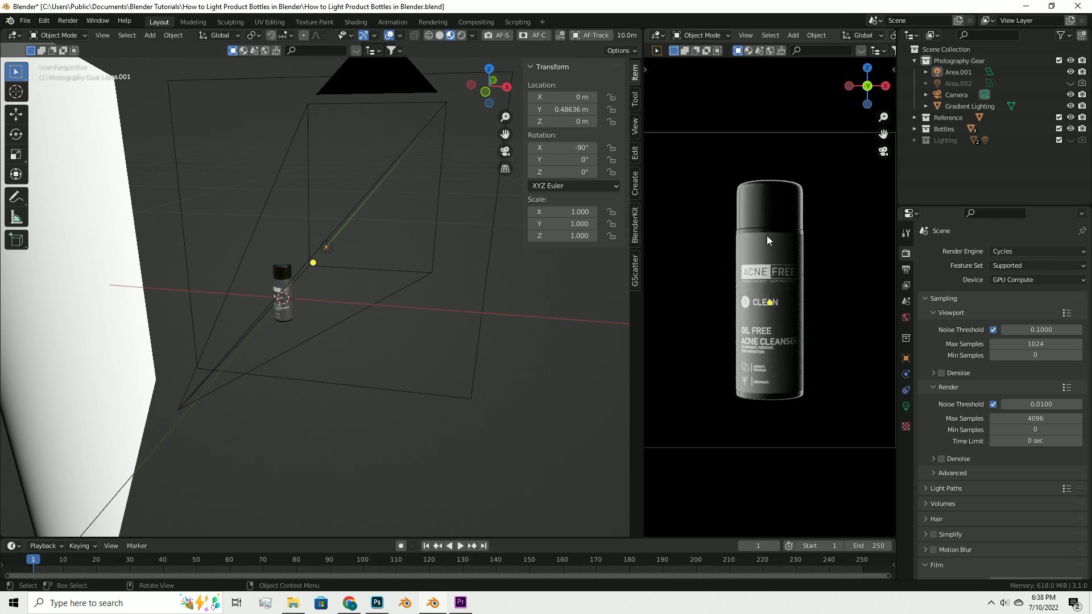
mouse_move(731, 235)
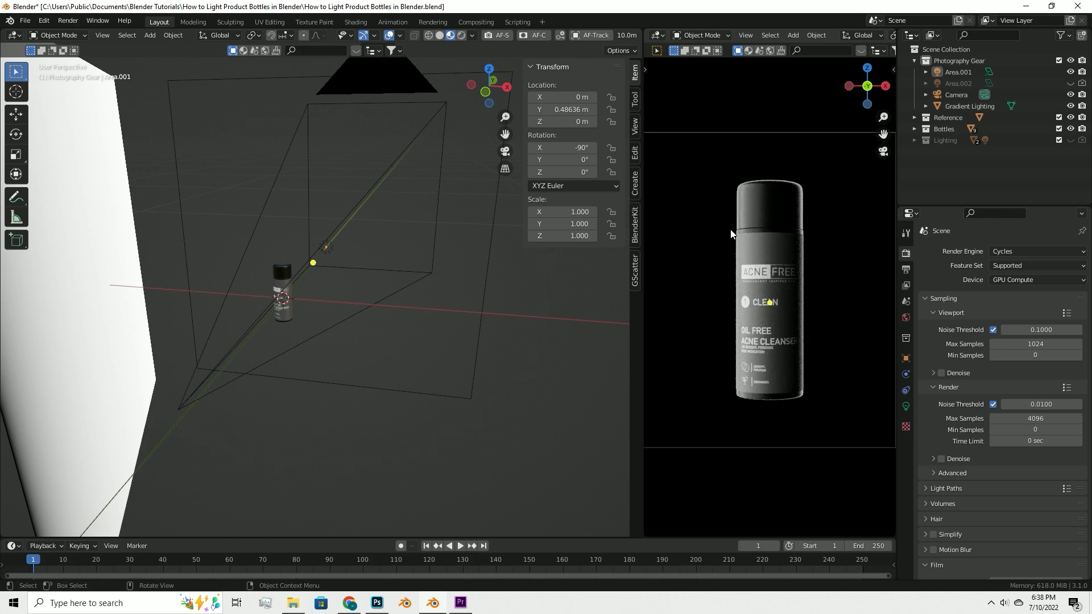
mouse_move(792, 219)
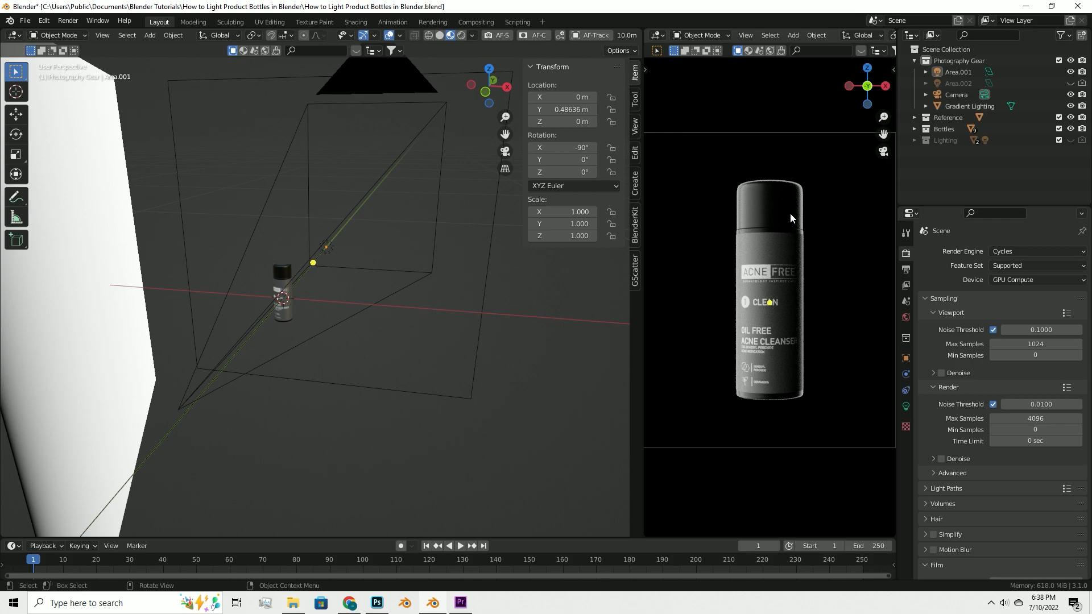
mouse_move(815, 204)
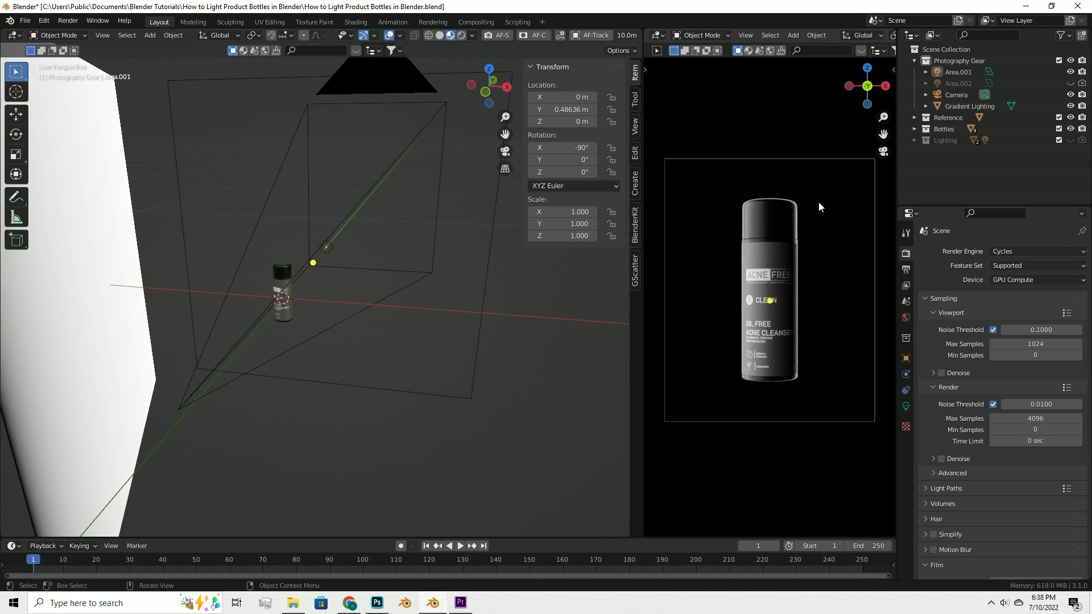
mouse_move(812, 200)
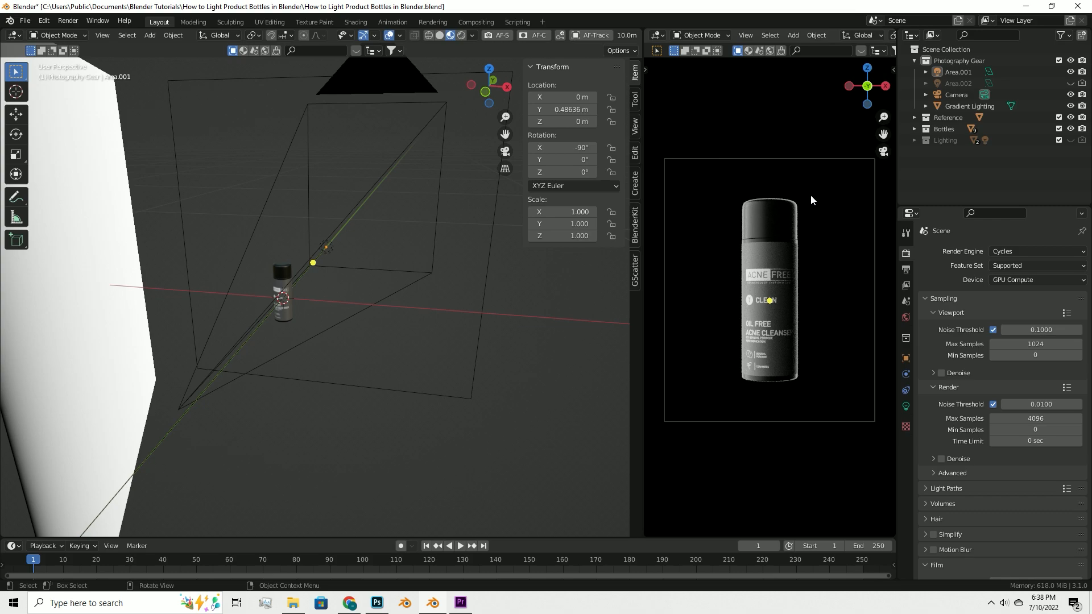